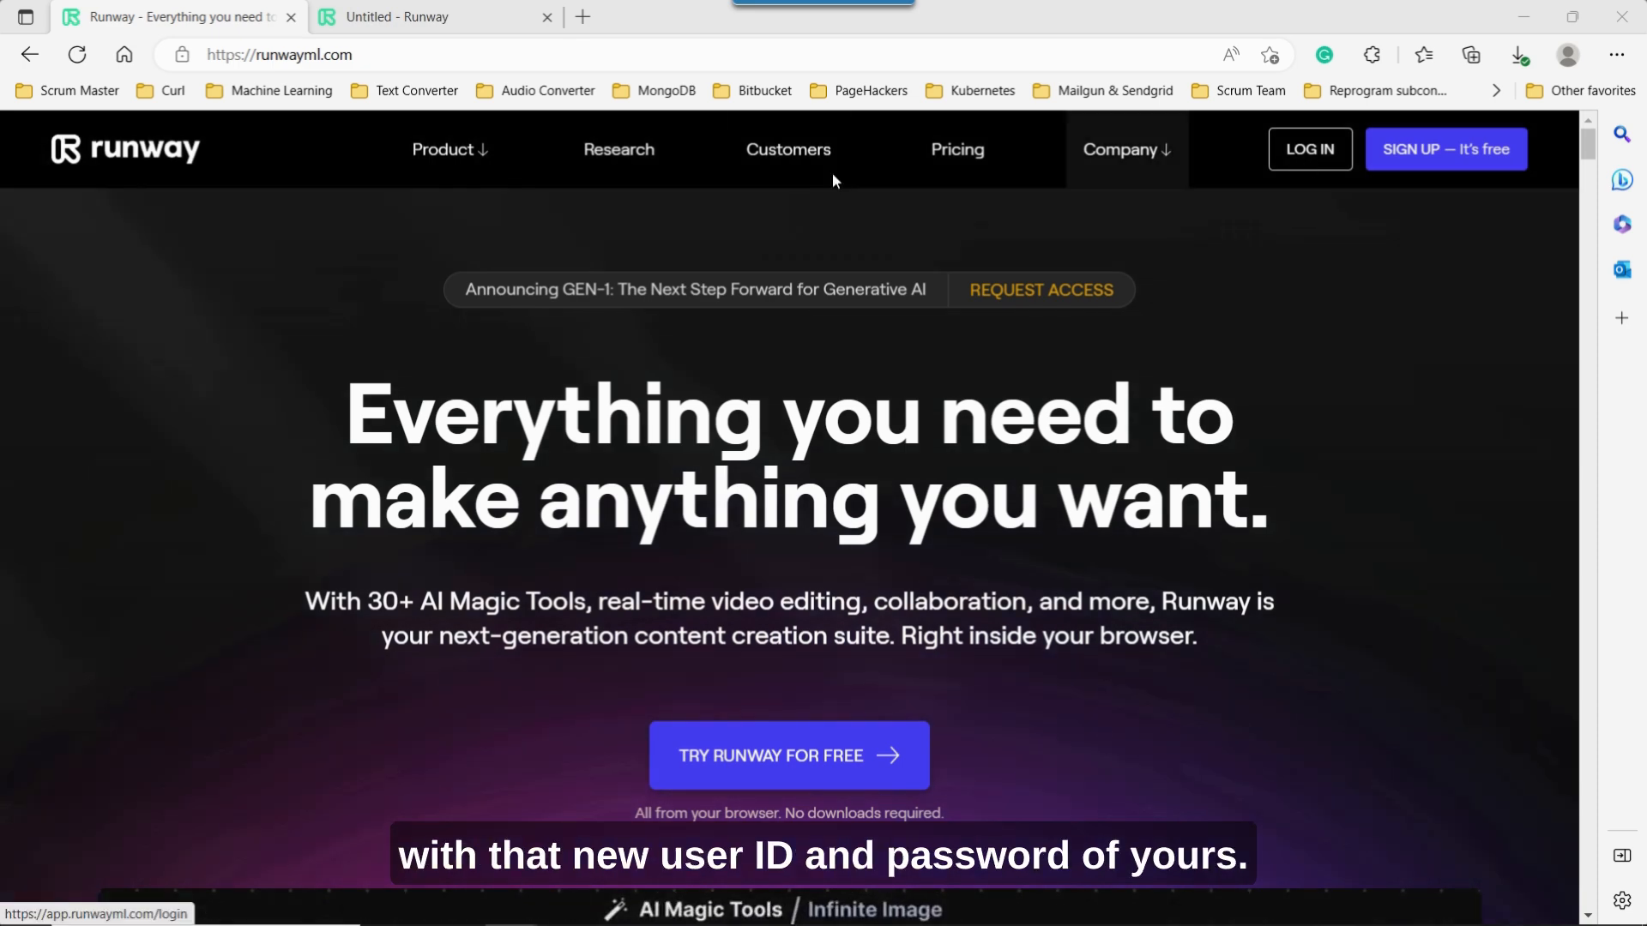
Switch to the Untitled Runway tab holding the empty video editor project.
{"action": "left_click", "coordinate": [431, 17]}
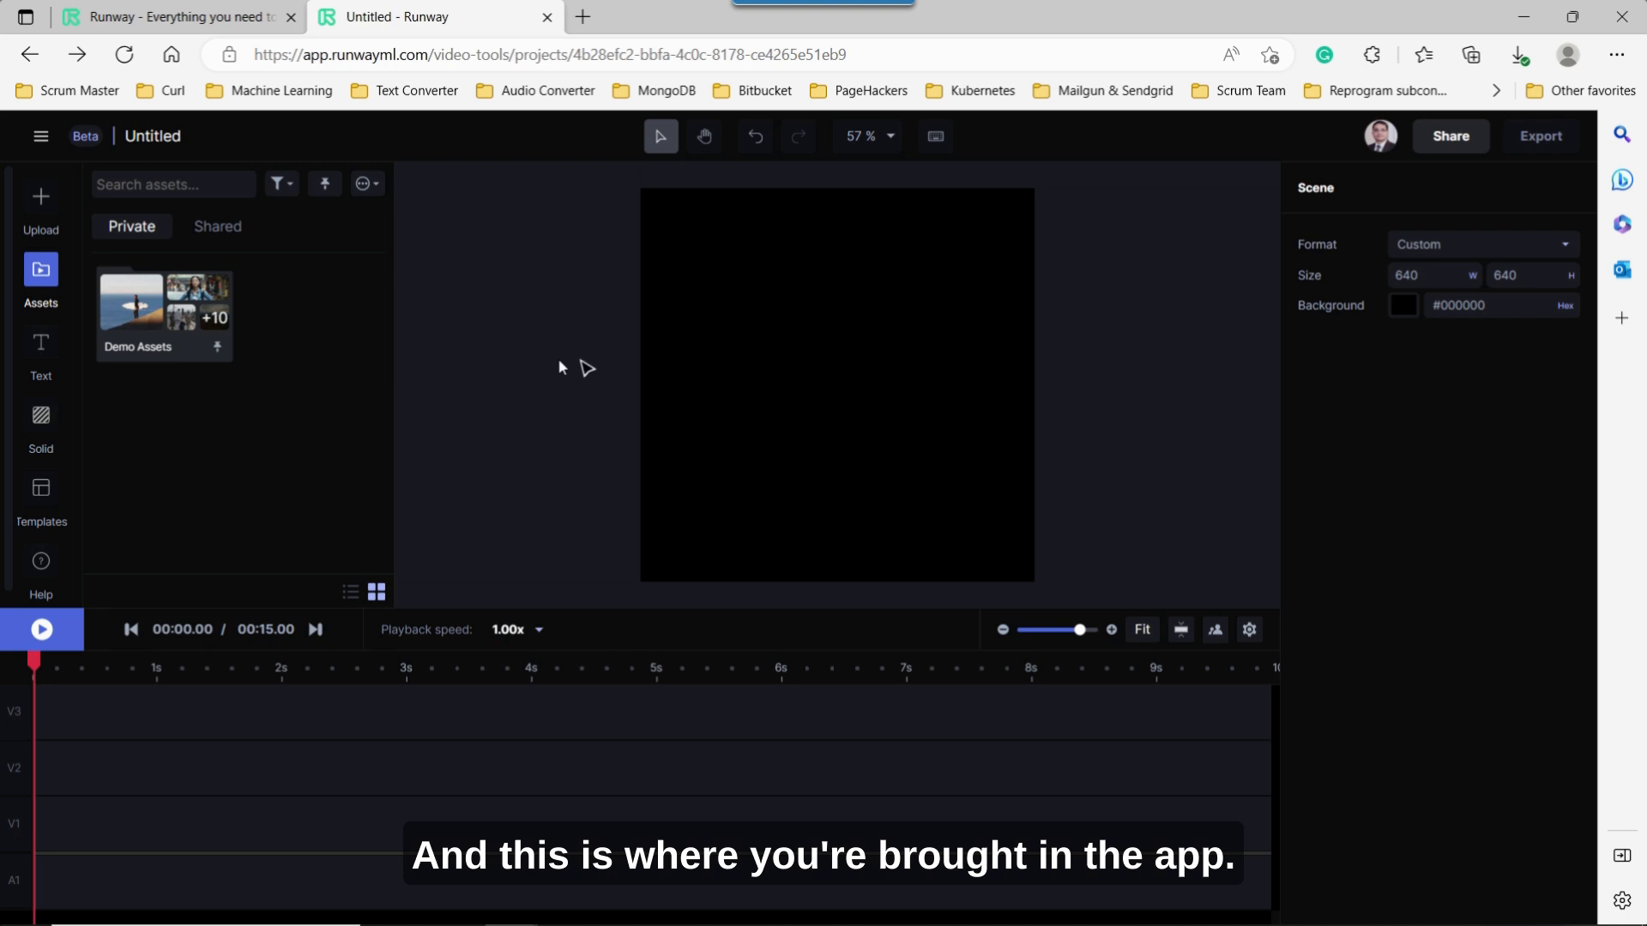
{"action": "mouse_move", "coordinate": [483, 351]}
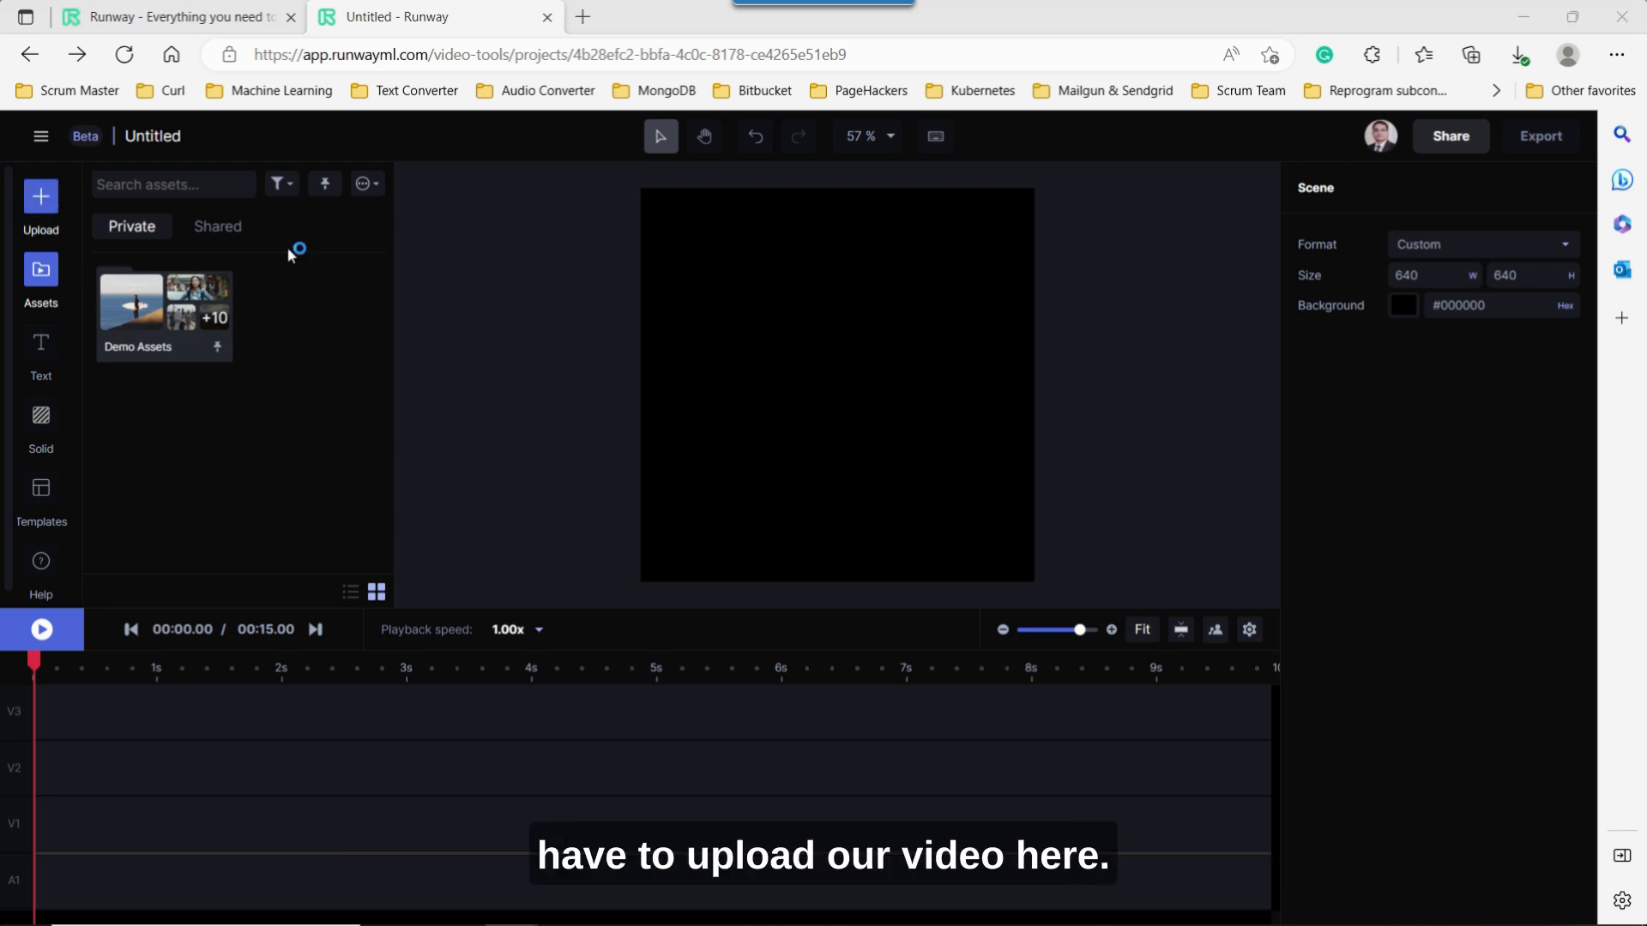
Upload womanpigeonoriginal.mp4 so it lands on the canvas and first video track.
{"action": "left_click", "coordinate": [41, 202]}
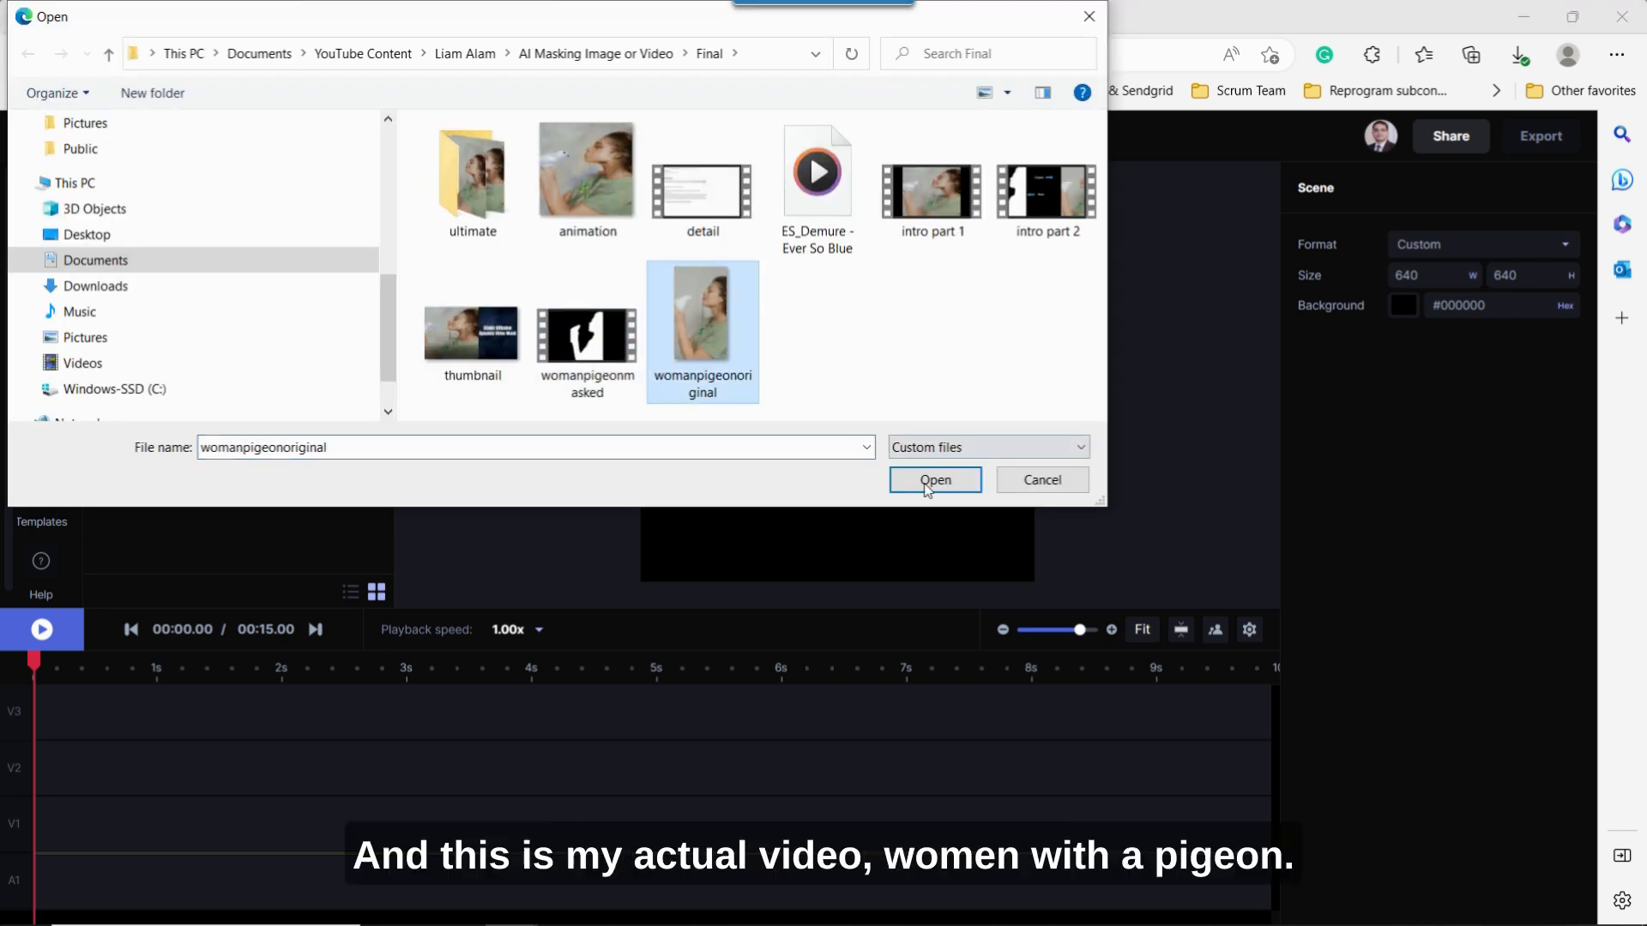
{"action": "left_click", "coordinate": [934, 481]}
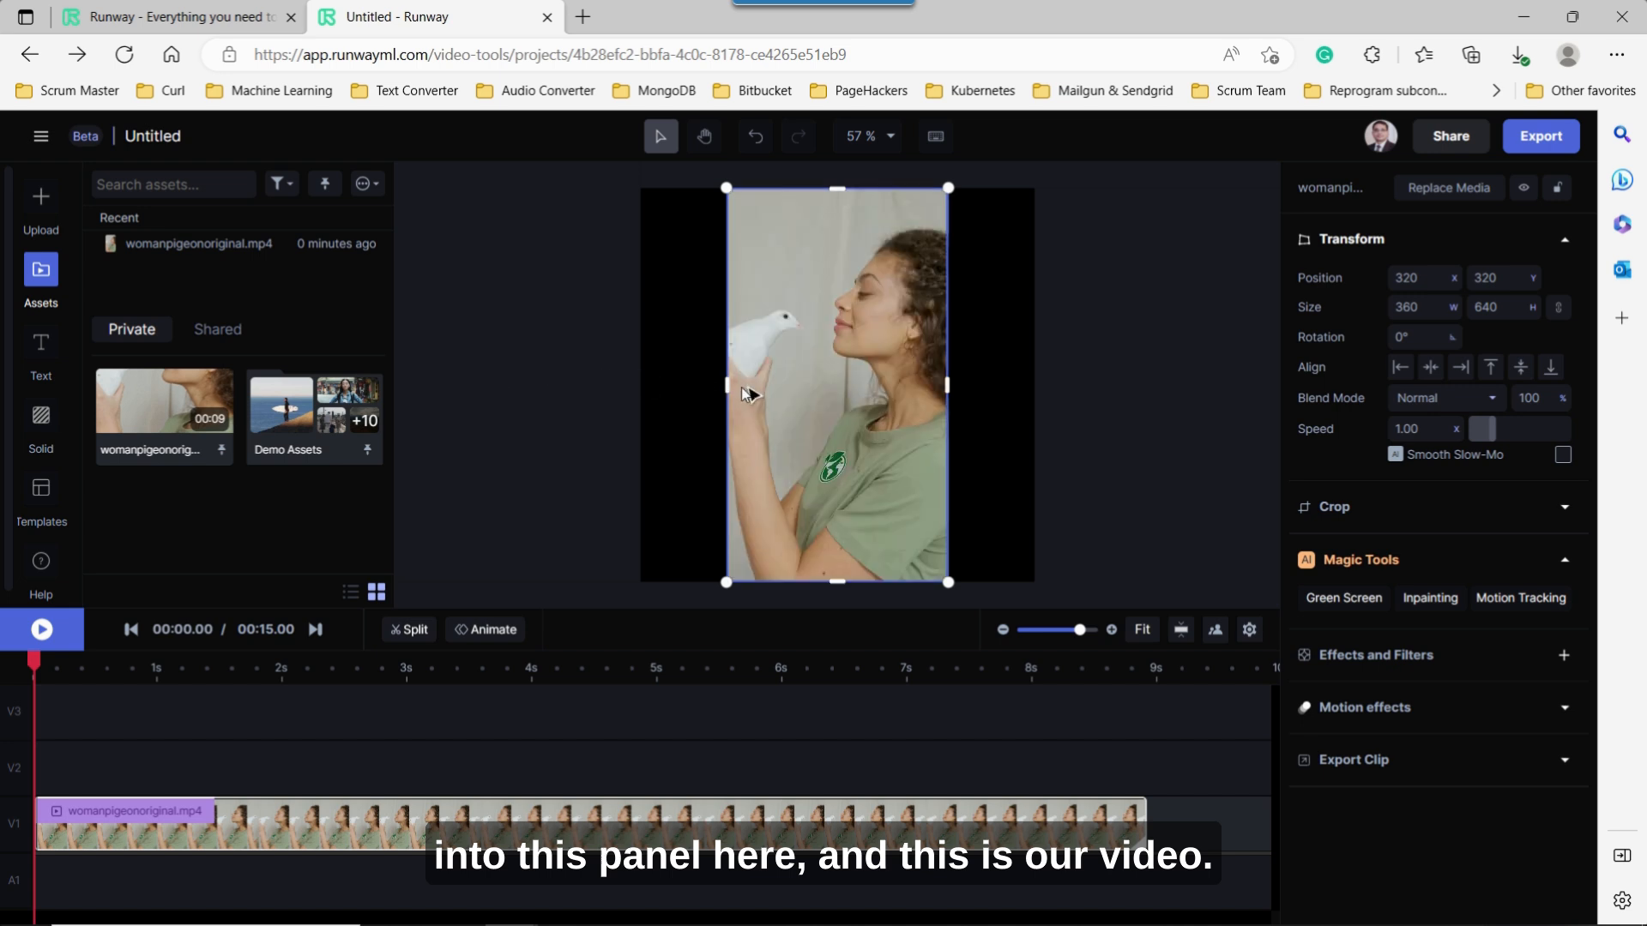
Stretch the clip to fill the 640 by 640 canvas and preview its playback.
{"action": "left_click_drag", "start_coordinate": [724, 385], "coordinate": [723, 385]}
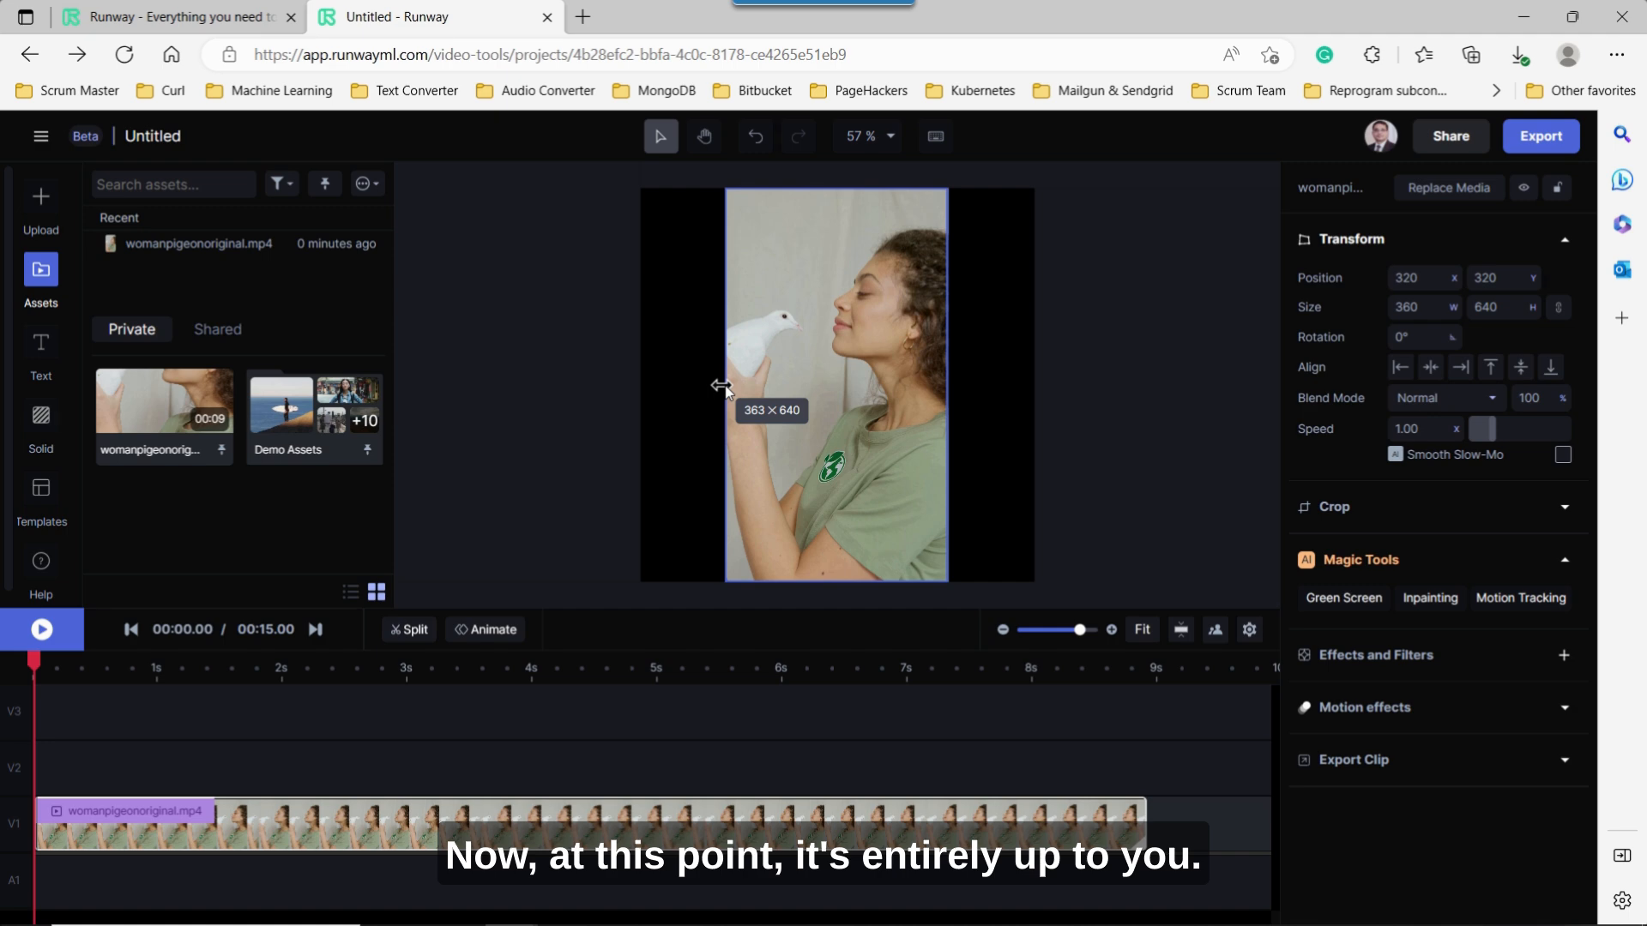
{"action": "left_click_drag", "start_coordinate": [724, 386], "coordinate": [640, 386]}
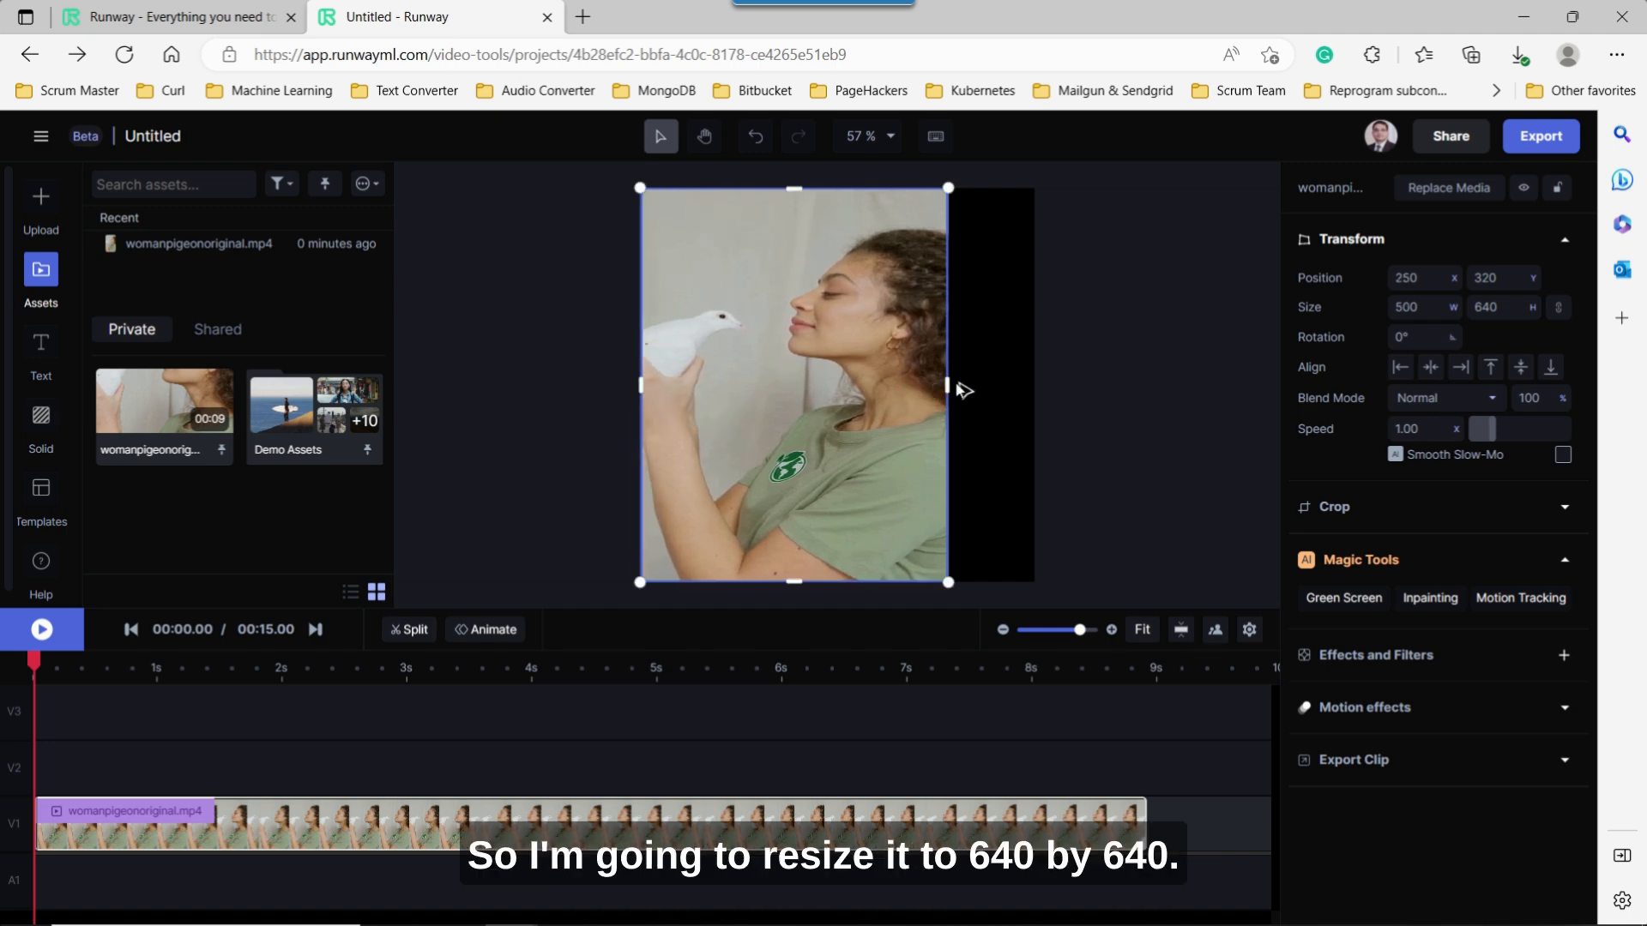
{"action": "left_click_drag", "start_coordinate": [947, 385], "coordinate": [1034, 391]}
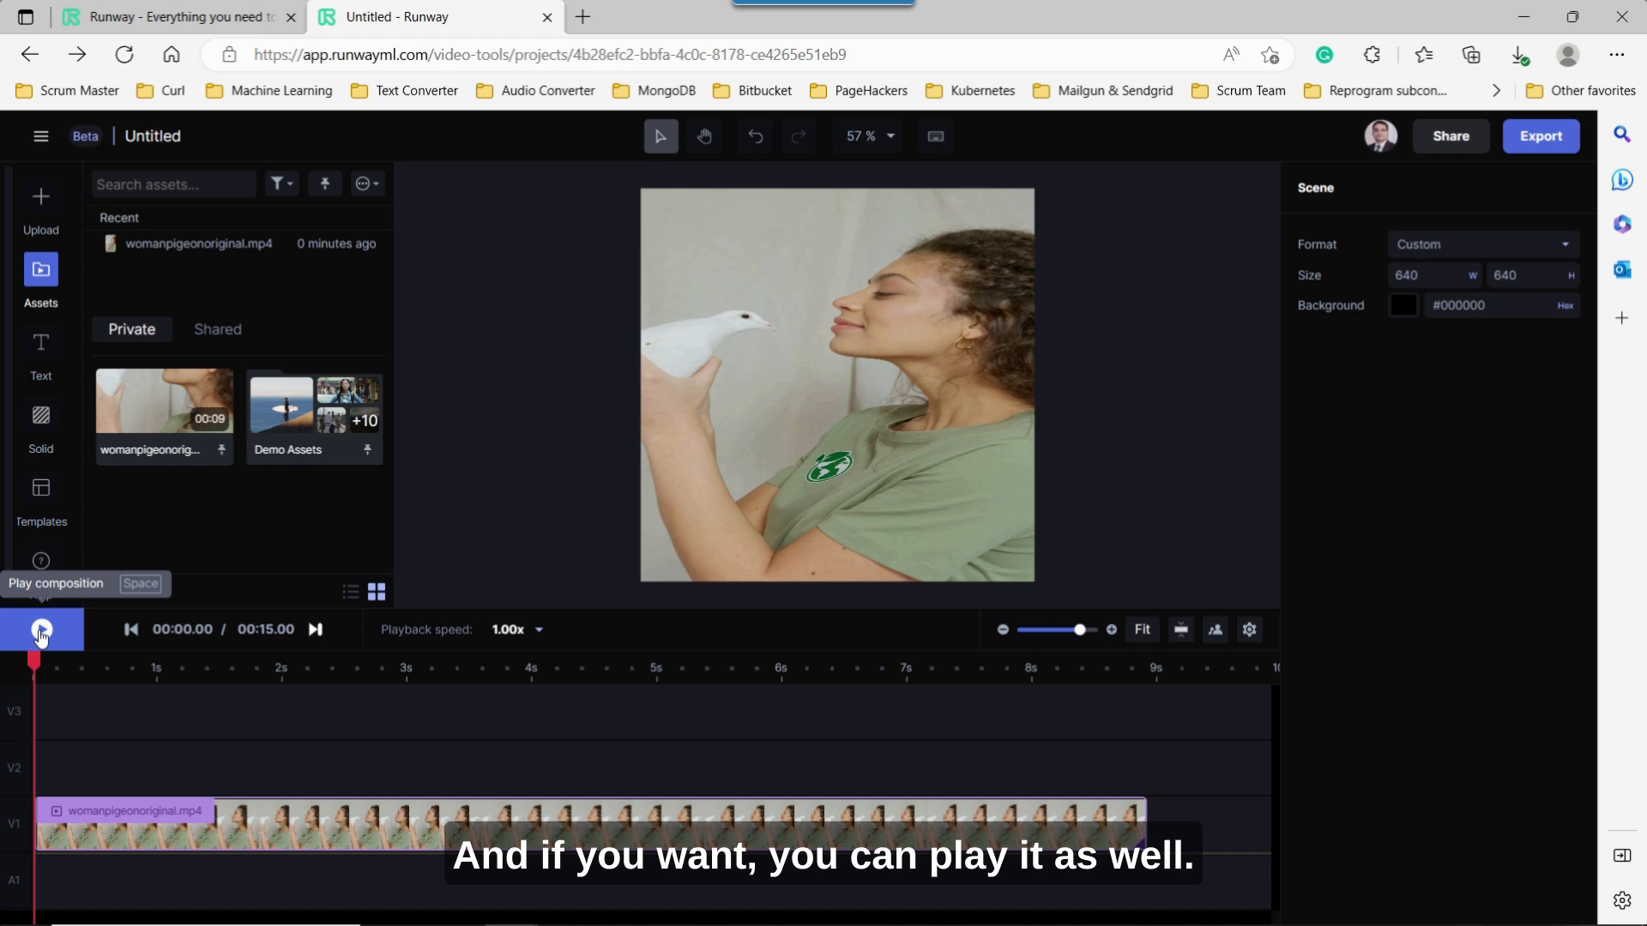
{"action": "left_click", "coordinate": [41, 630]}
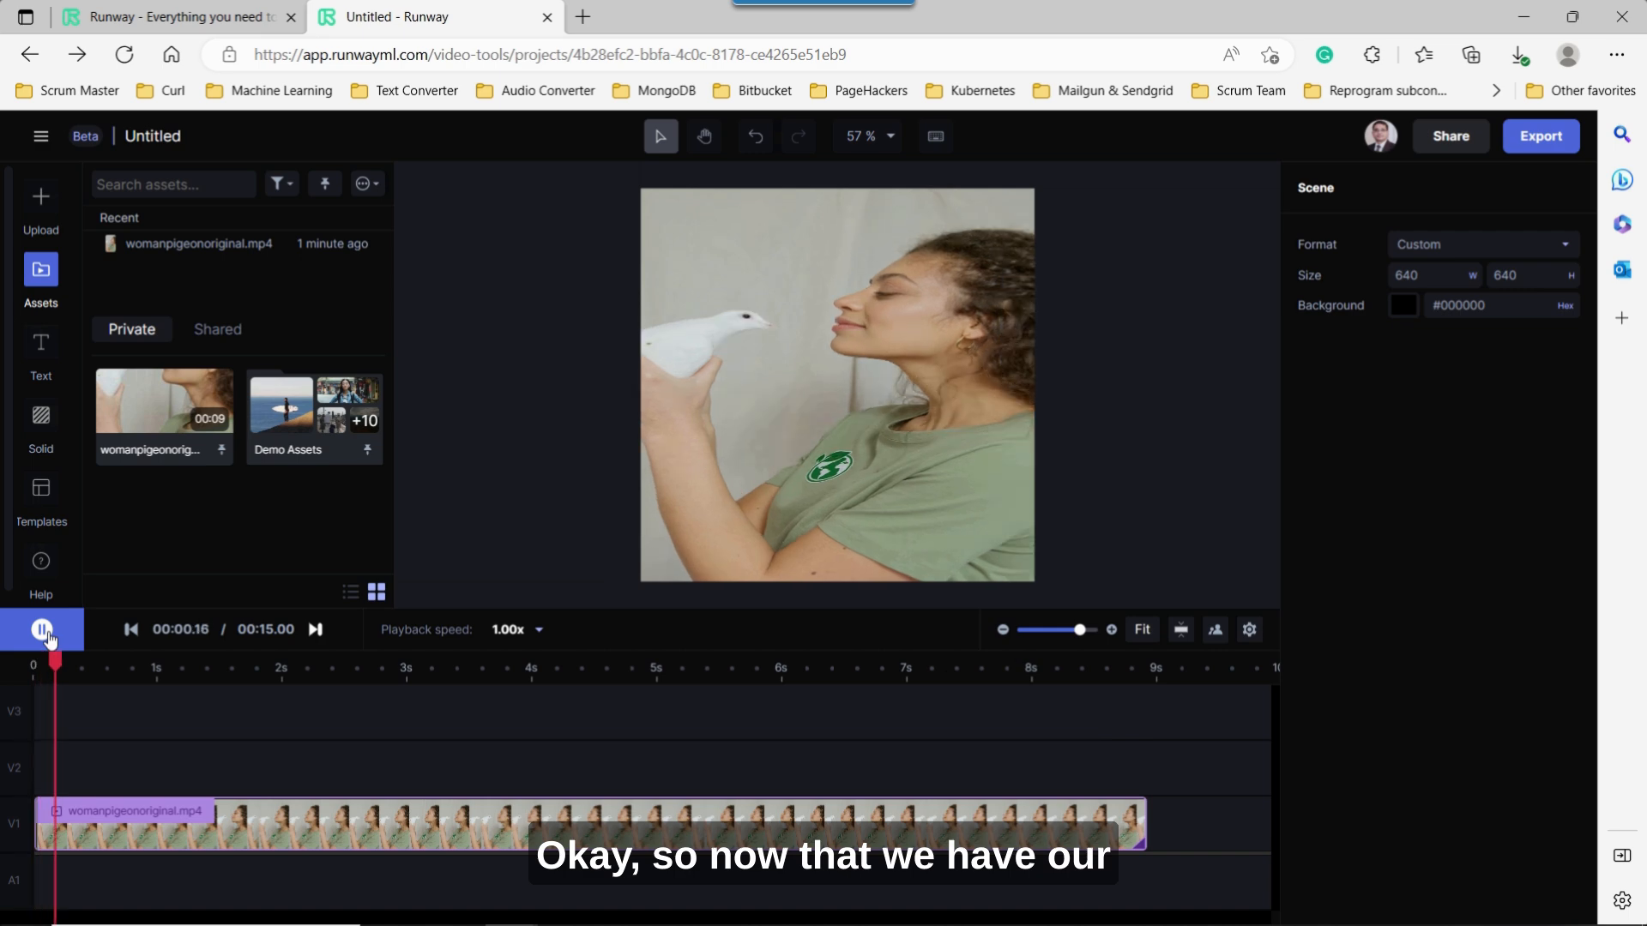
{"action": "left_click", "coordinate": [41, 629]}
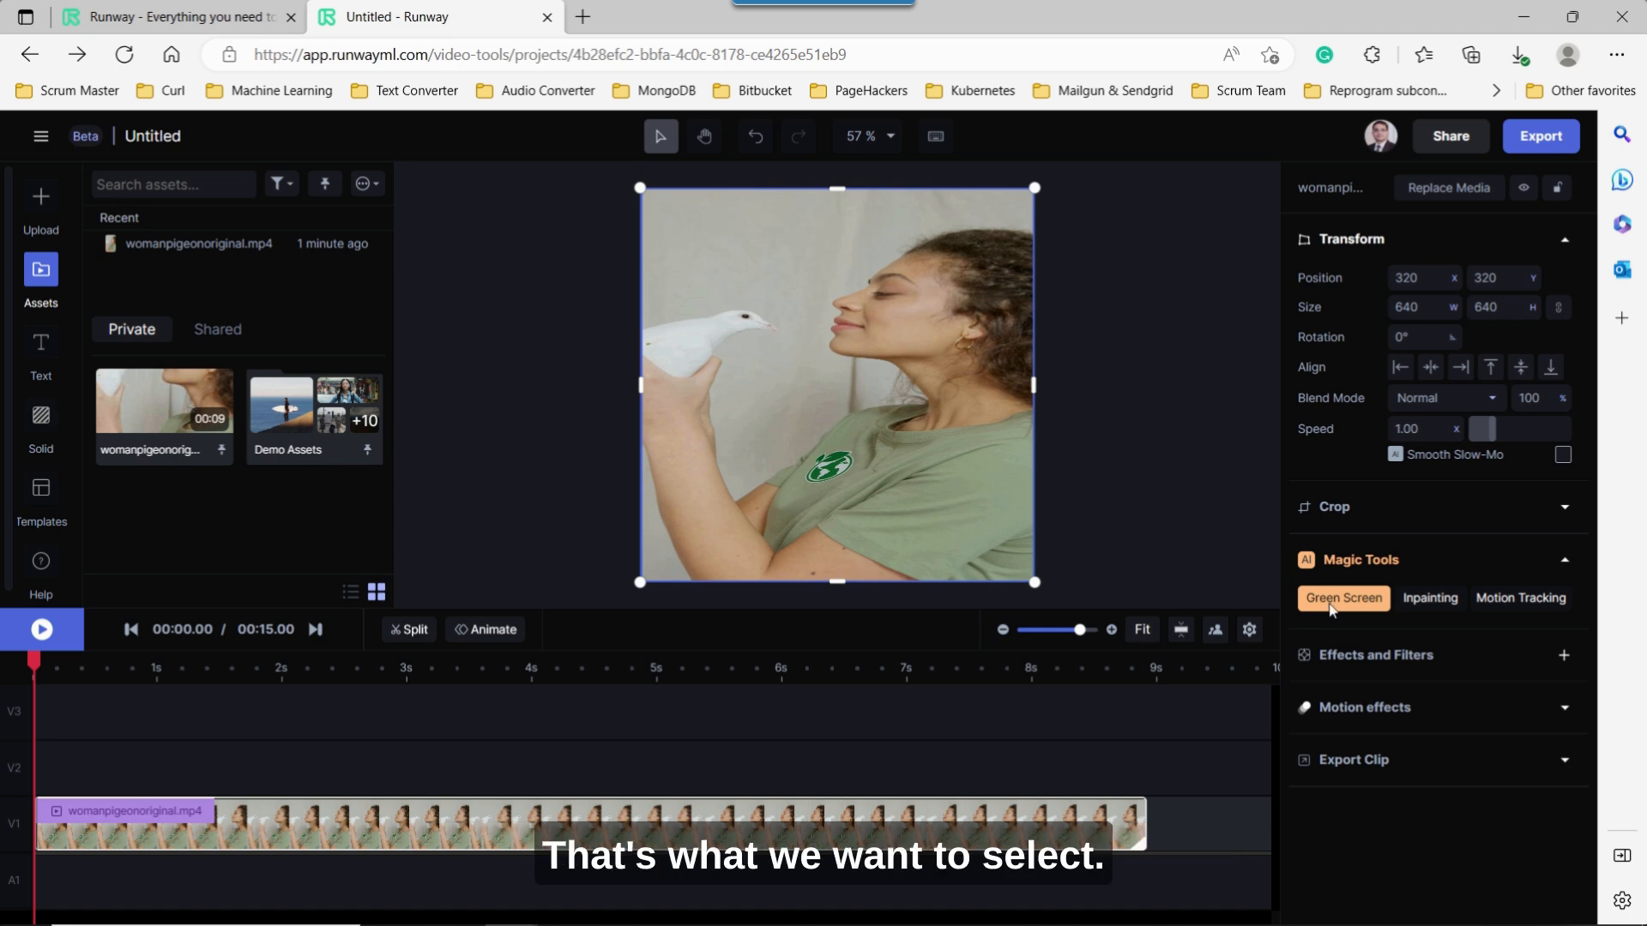
In the Green Screen tool, mark the pigeon's head and body as mask points.
{"action": "left_click", "coordinate": [1341, 597]}
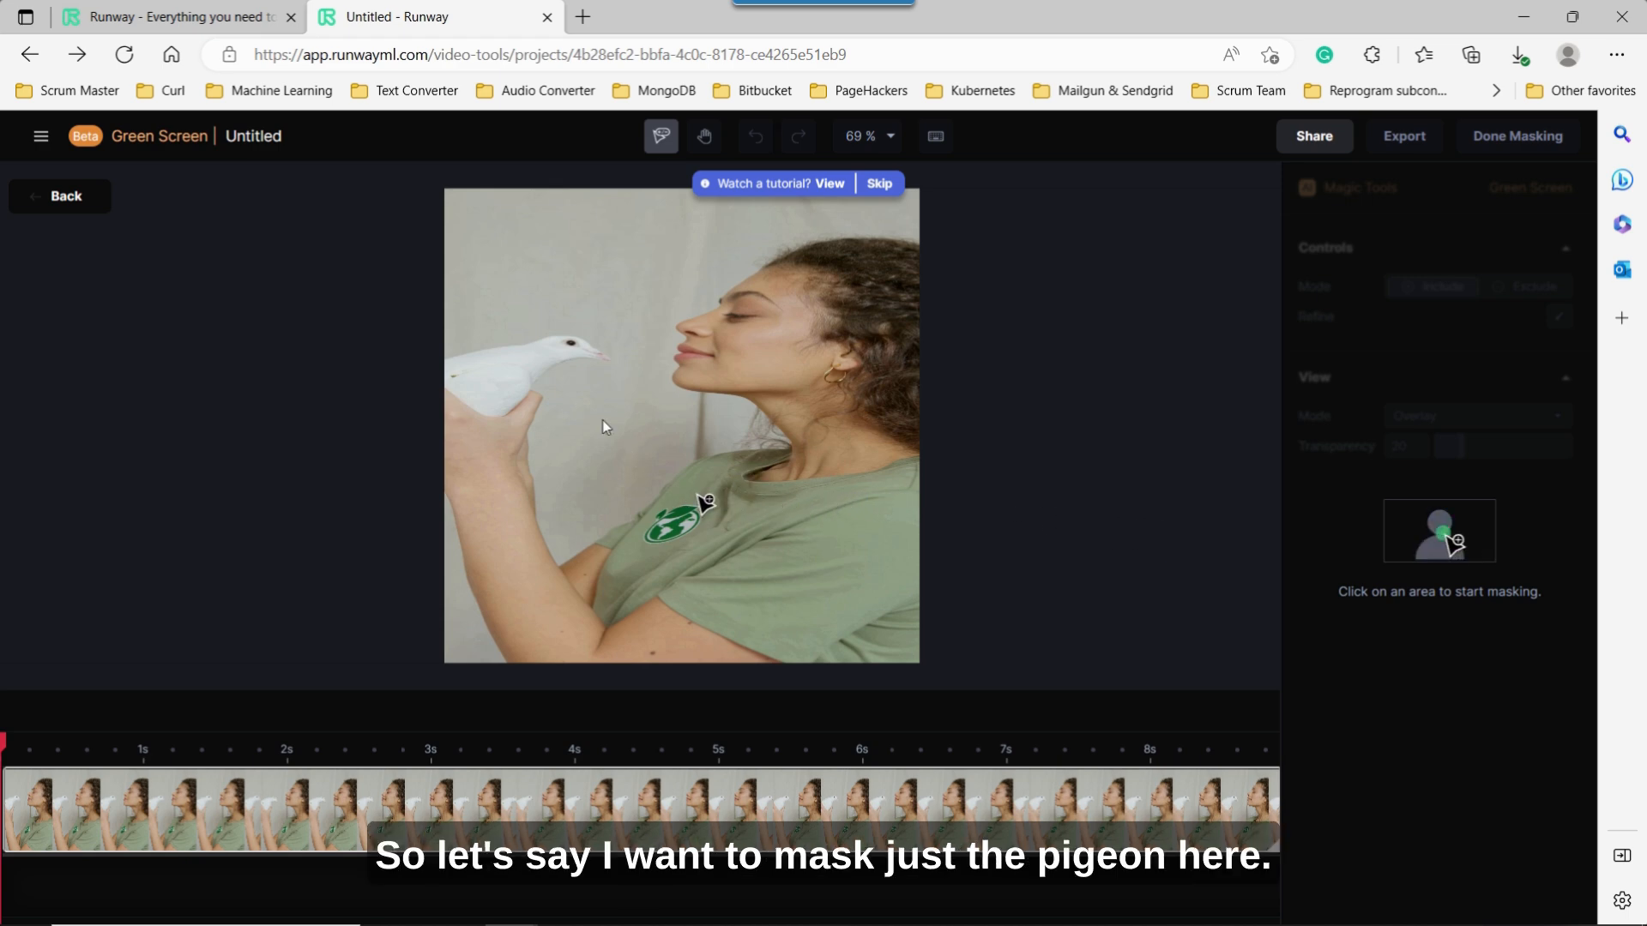
{"action": "mouse_move", "coordinate": [546, 346]}
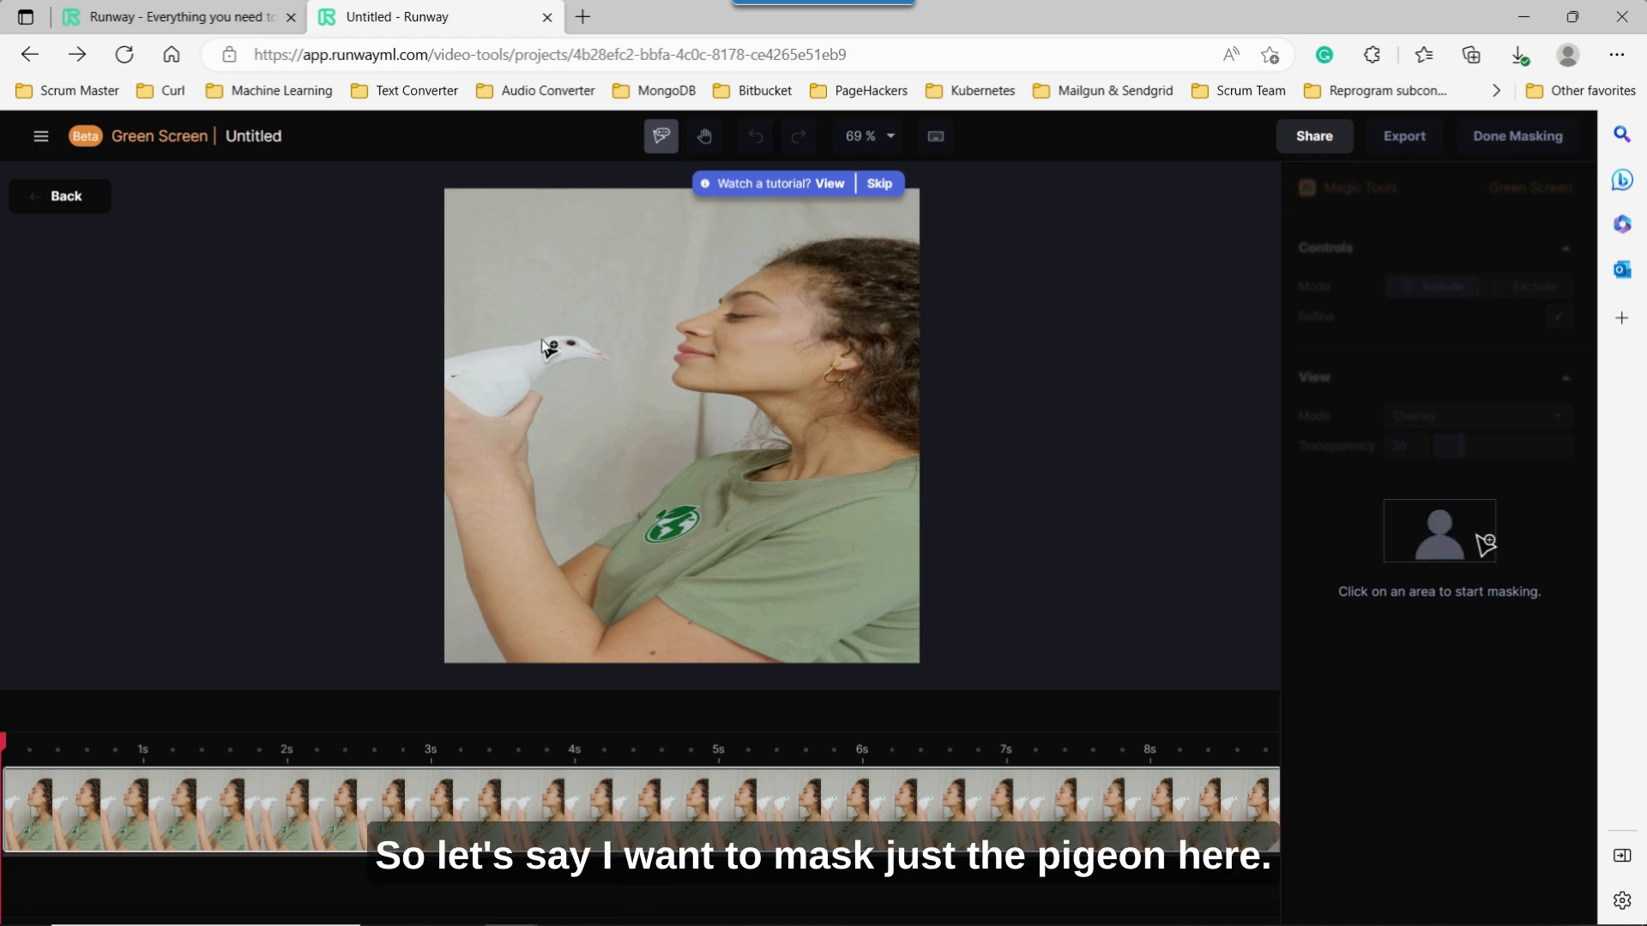
{"action": "left_click", "coordinate": [556, 342]}
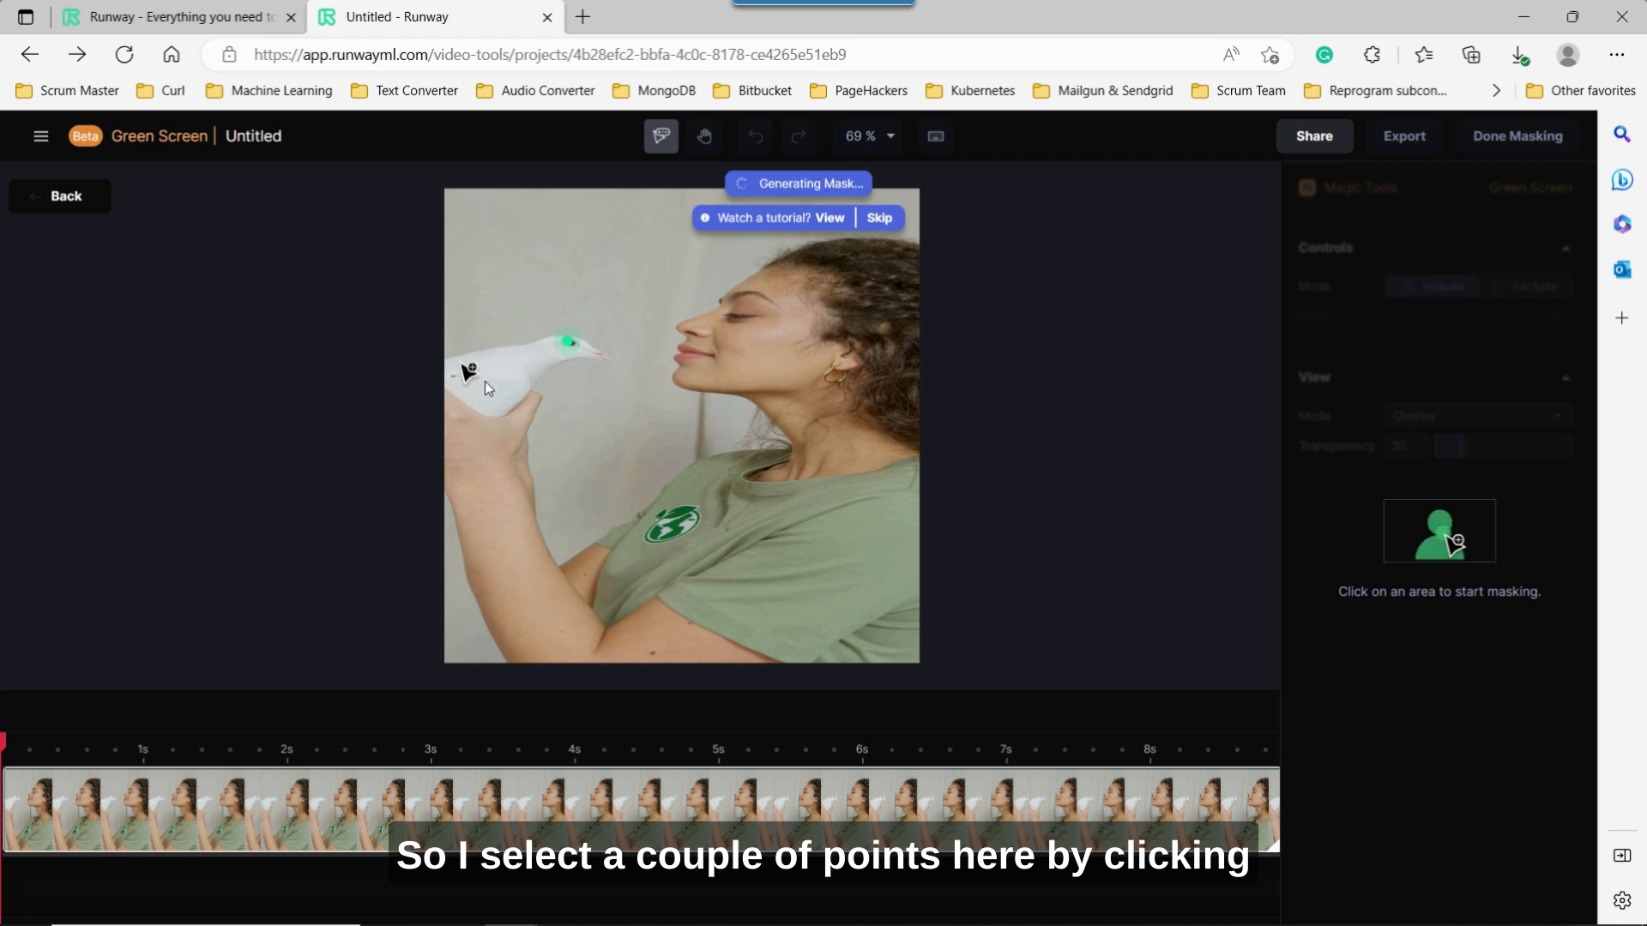
{"action": "left_click", "coordinate": [481, 381]}
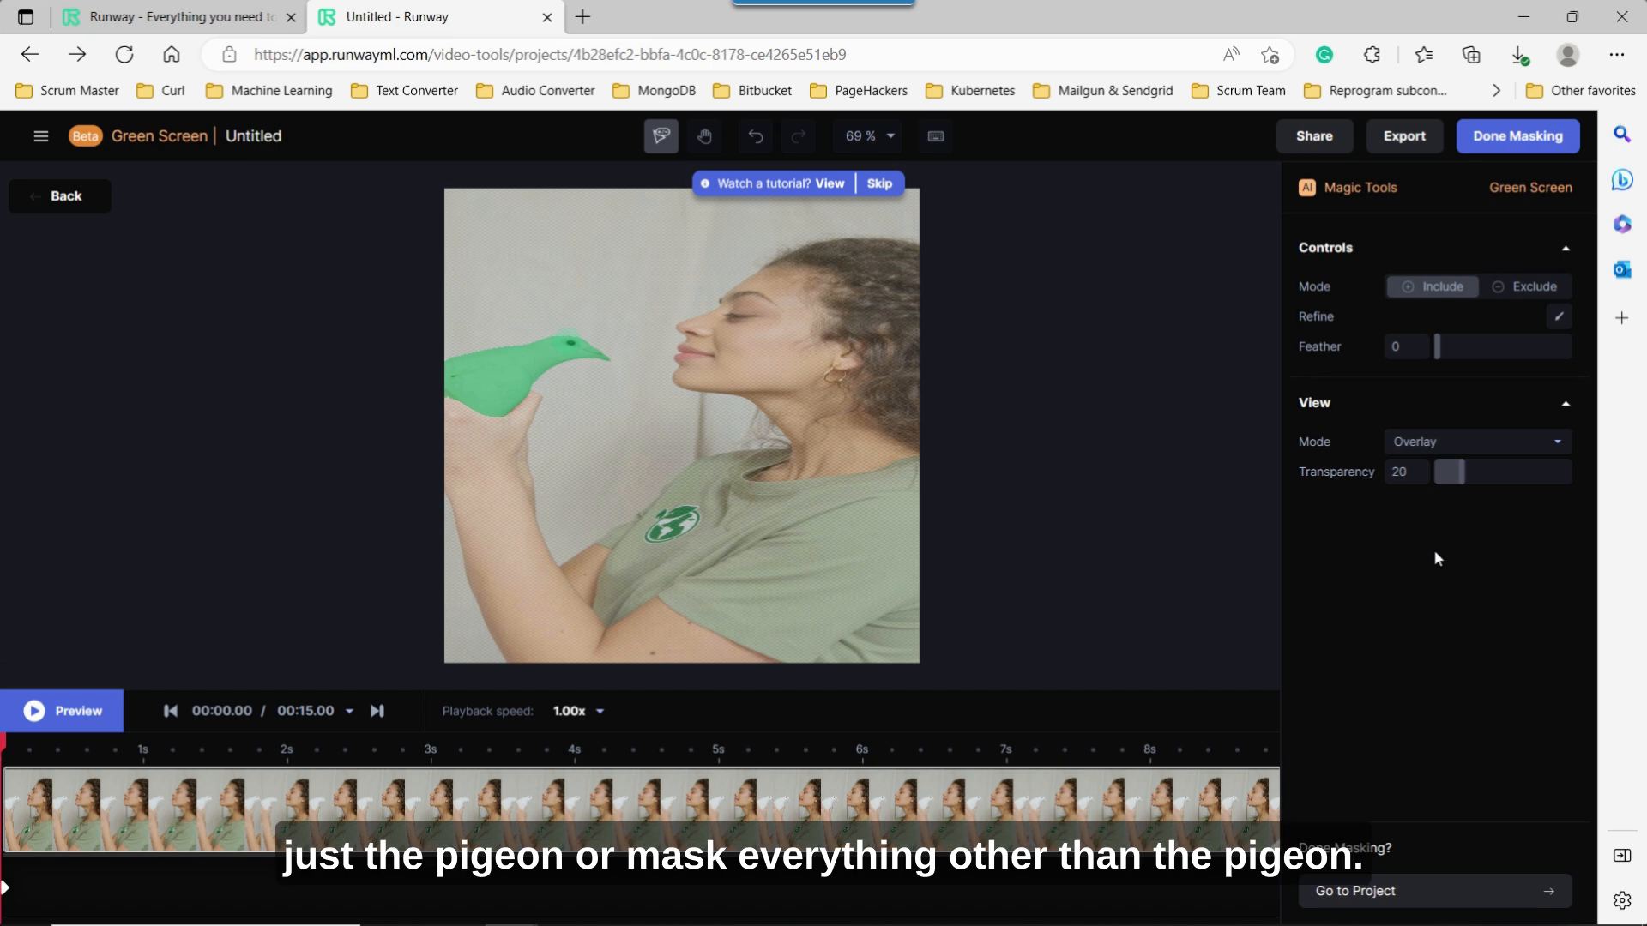
{"action": "mouse_move", "coordinate": [1334, 345]}
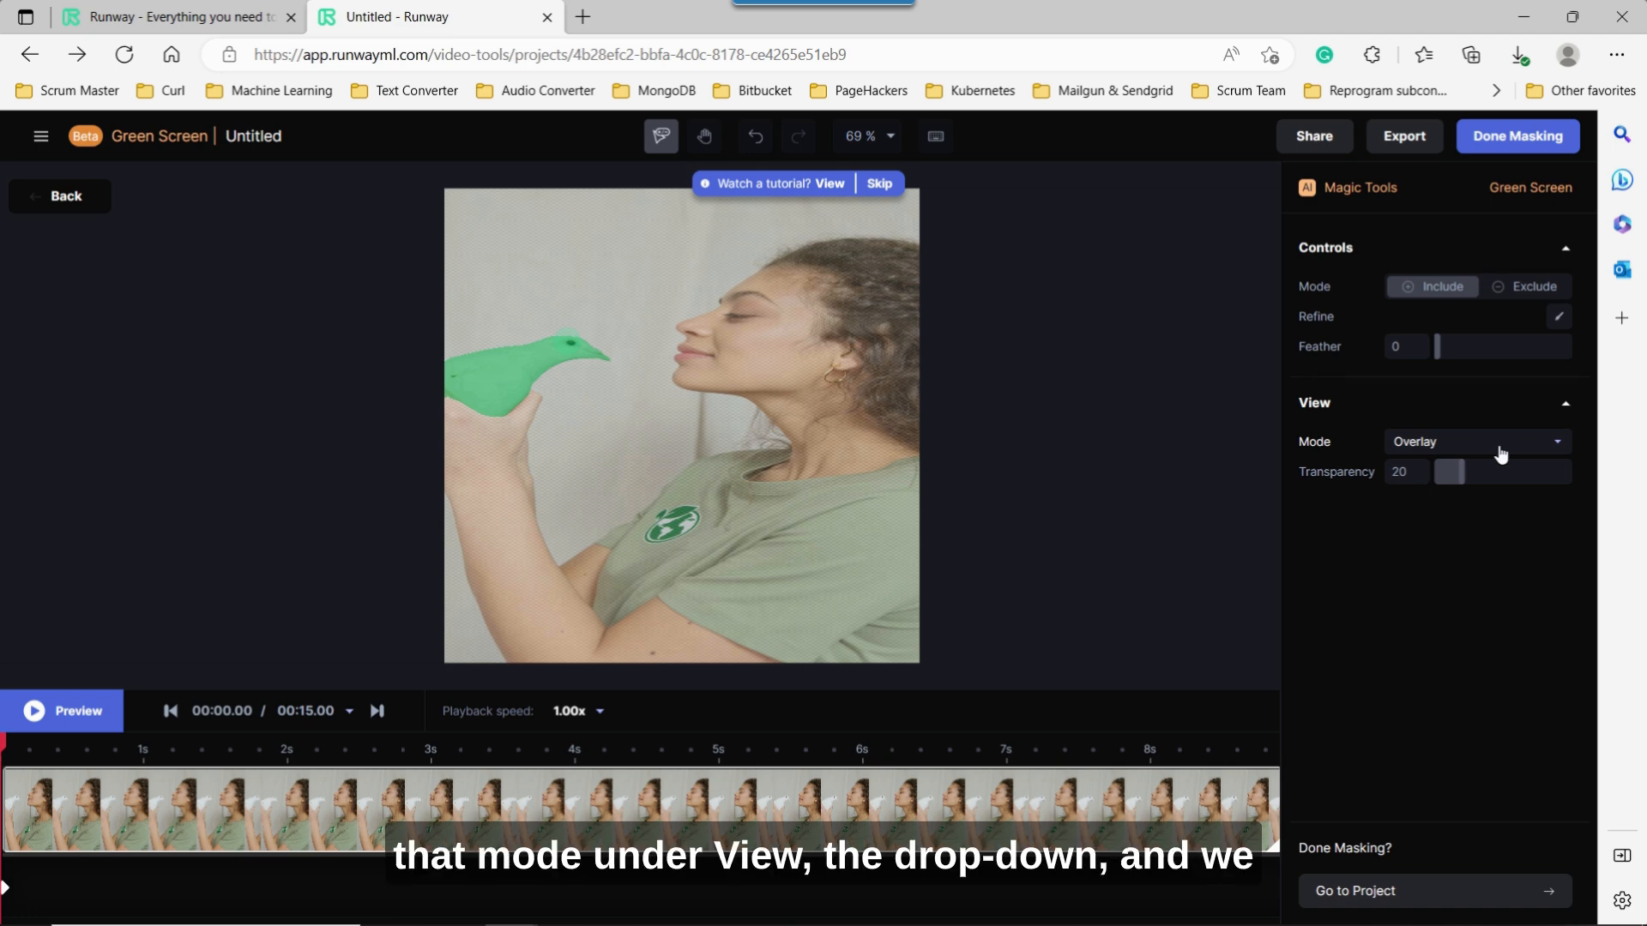
View the mask as Alpha Channel, preview it, and finish masking the pigeon.
{"action": "left_click", "coordinate": [1475, 441]}
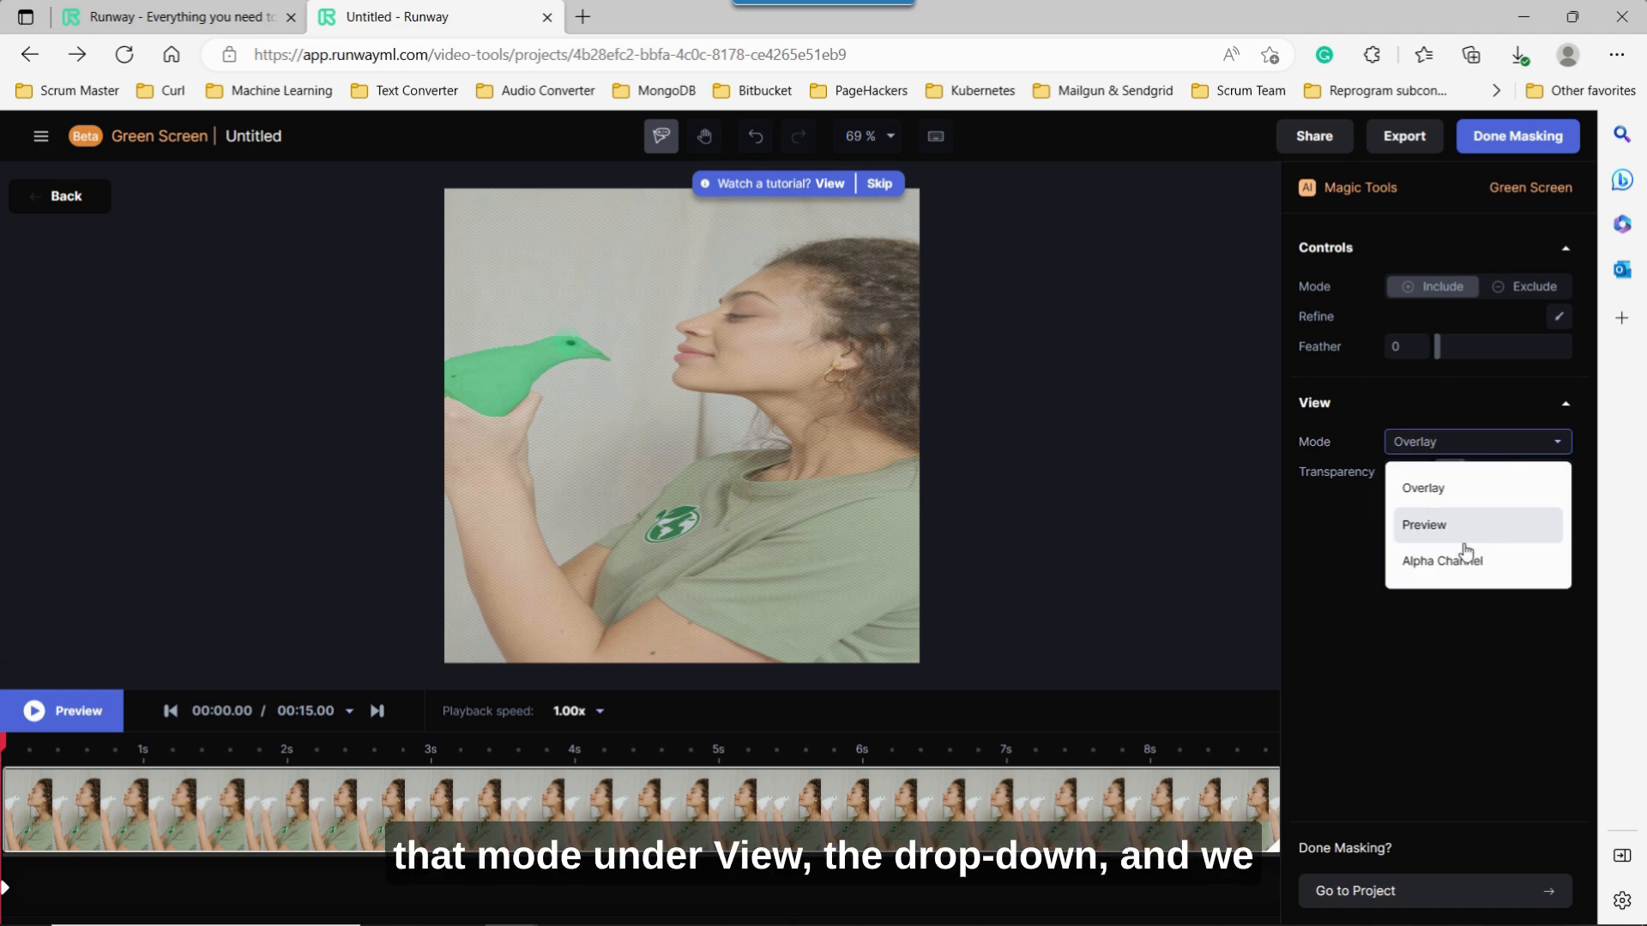
{"action": "left_click", "coordinate": [1441, 560]}
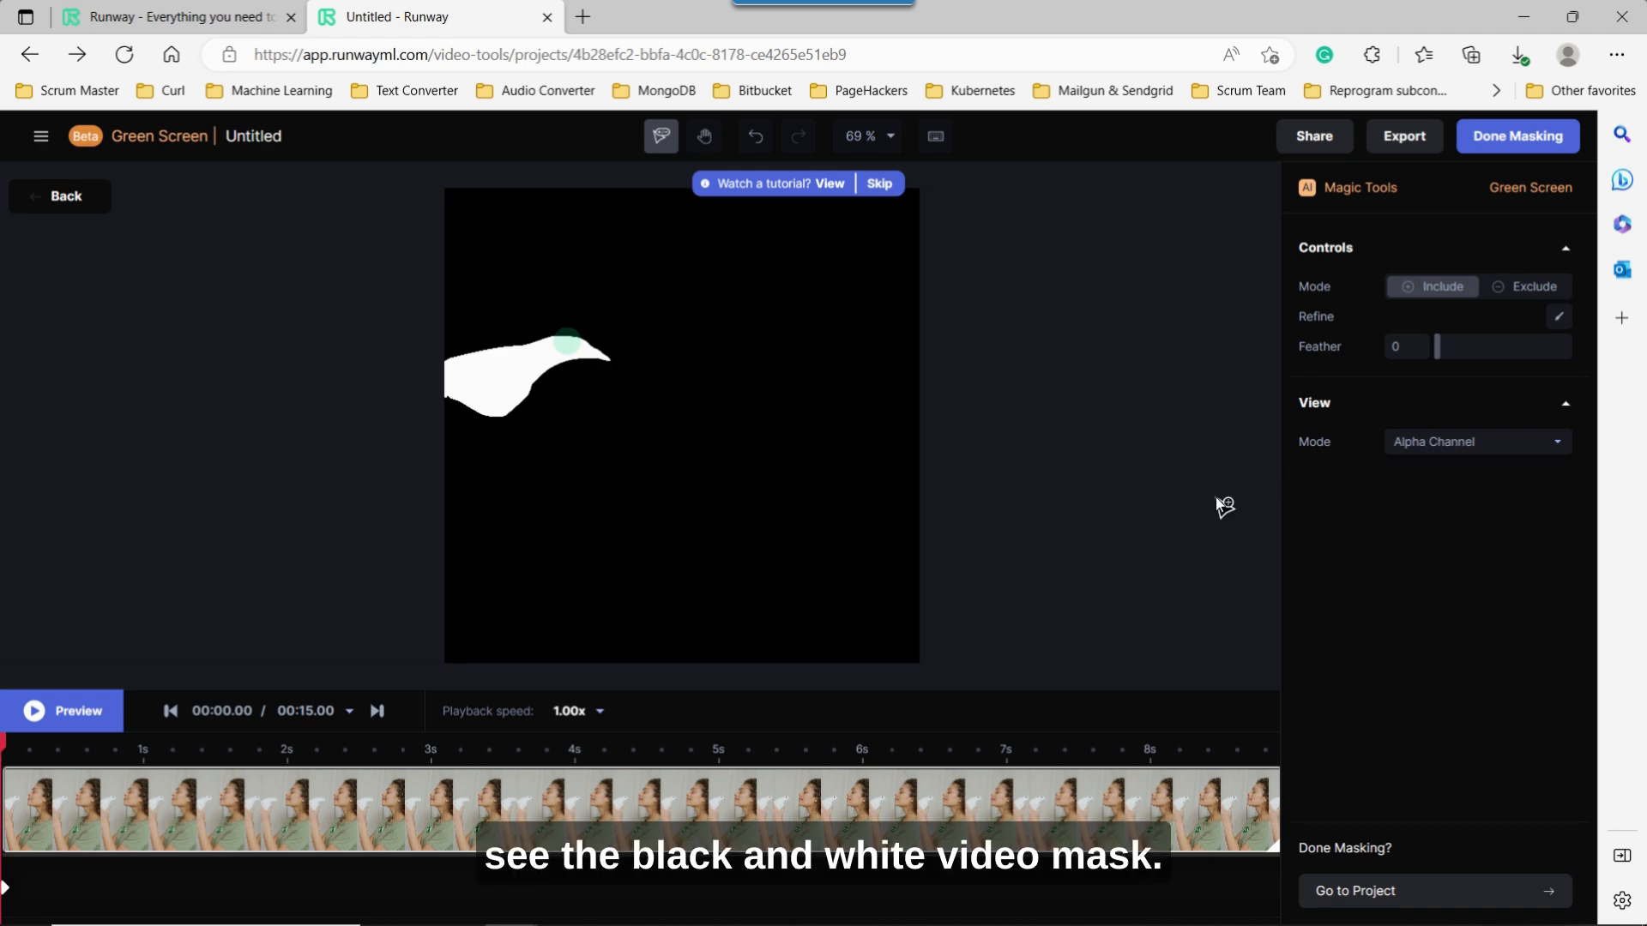
{"action": "mouse_move", "coordinate": [1366, 347]}
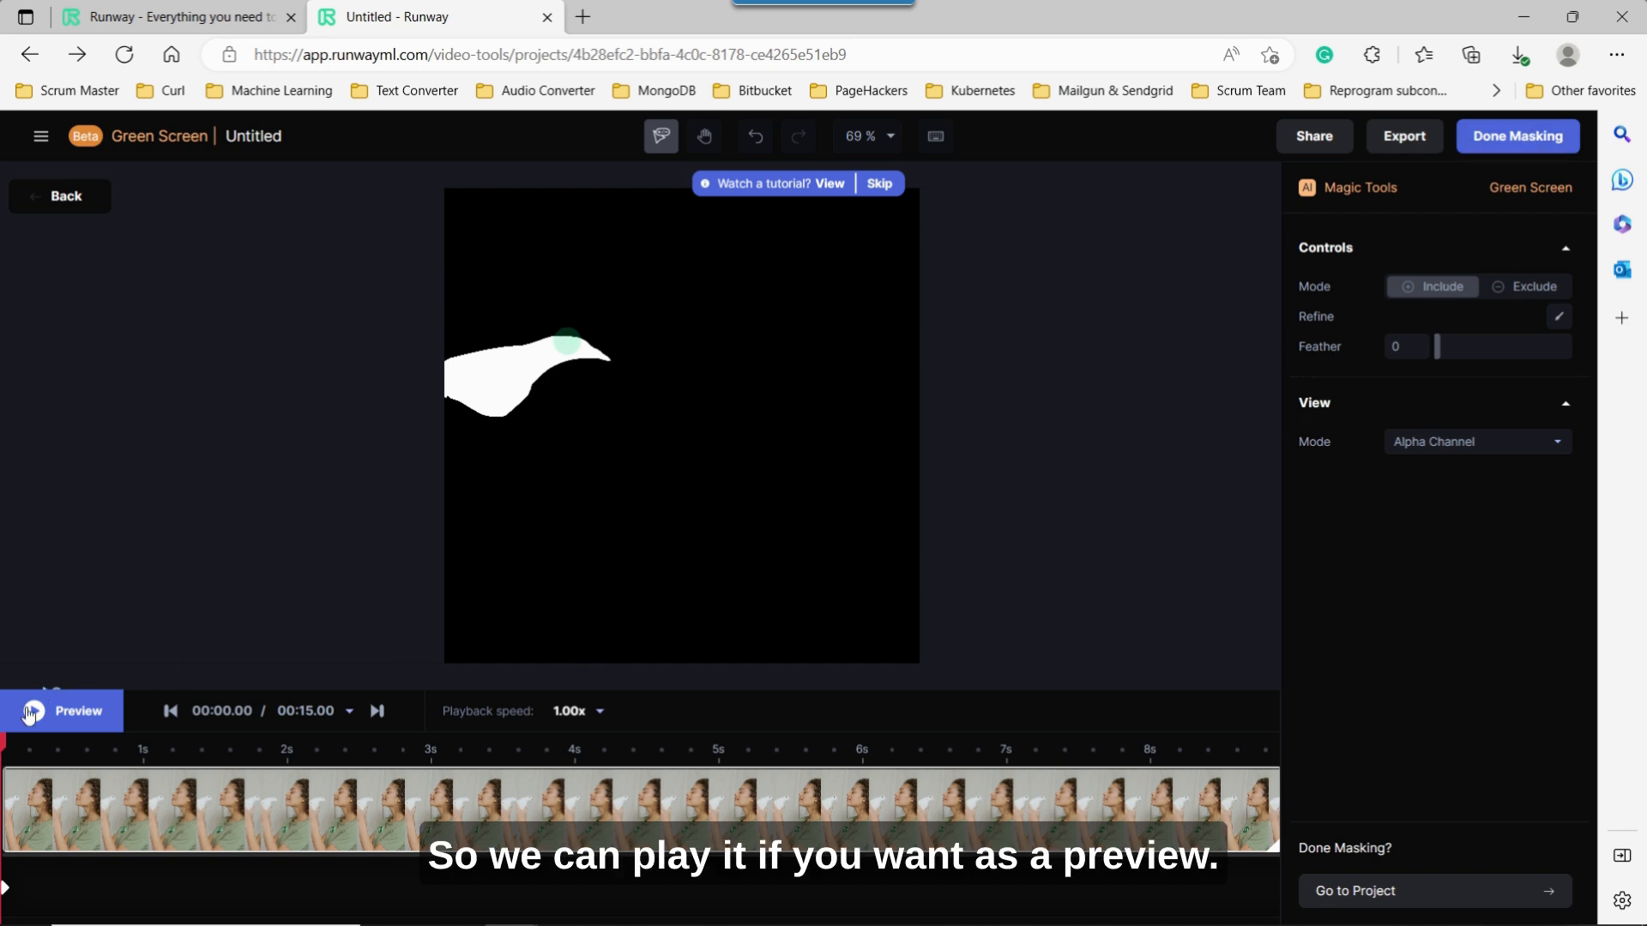
{"action": "left_click", "coordinate": [62, 710]}
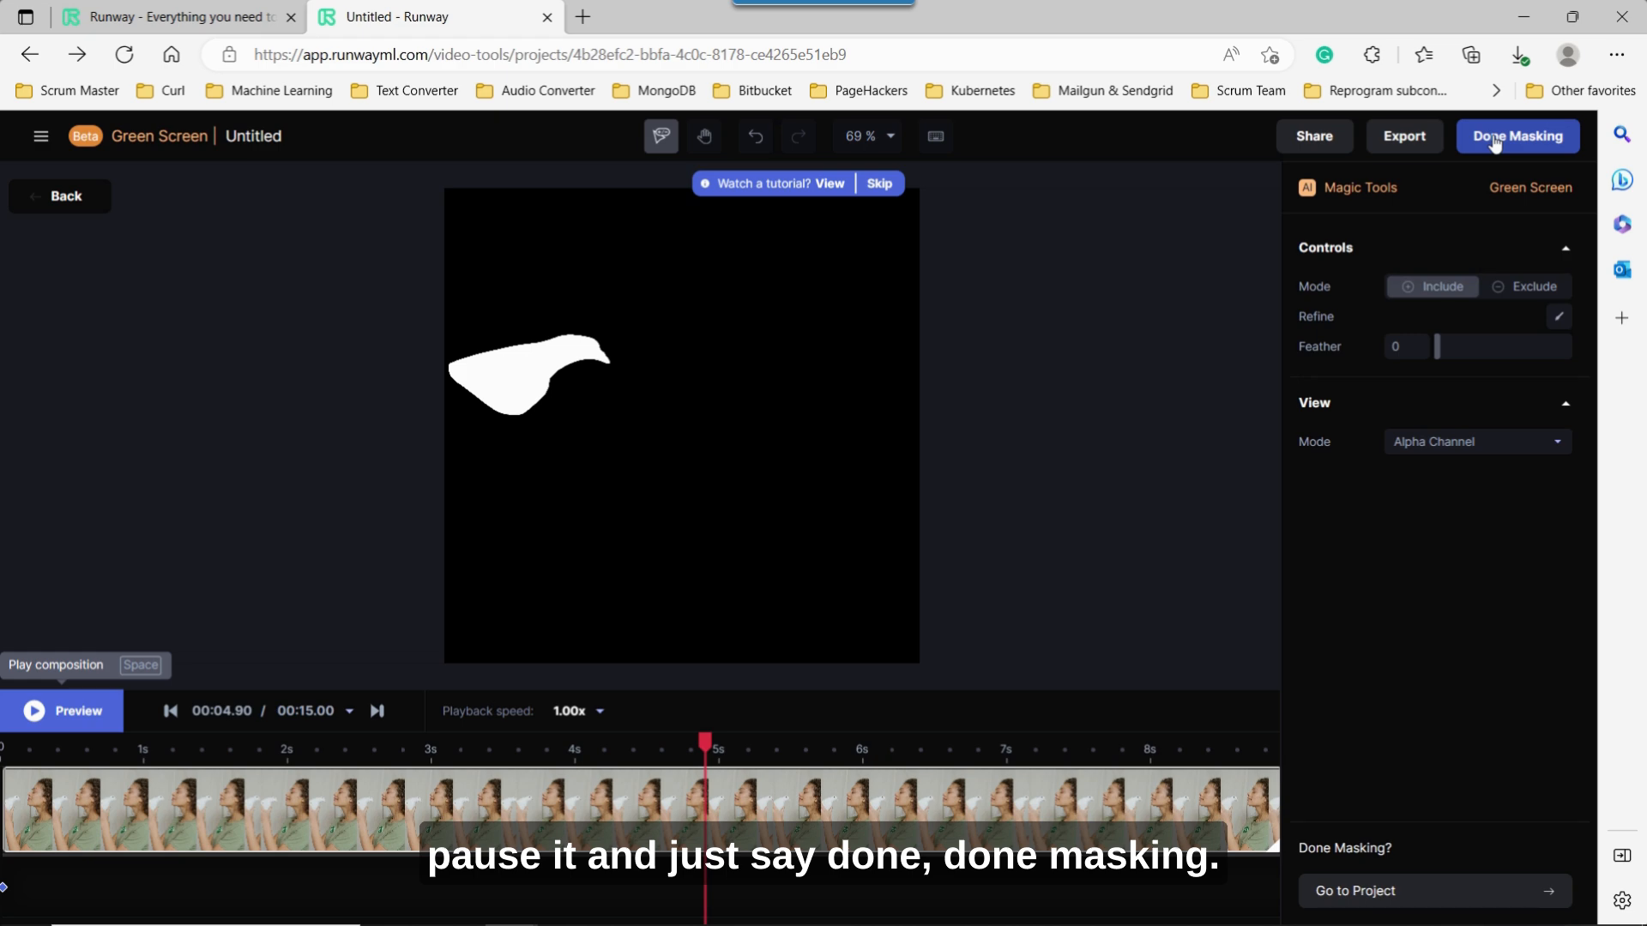
{"action": "left_click", "coordinate": [1516, 135]}
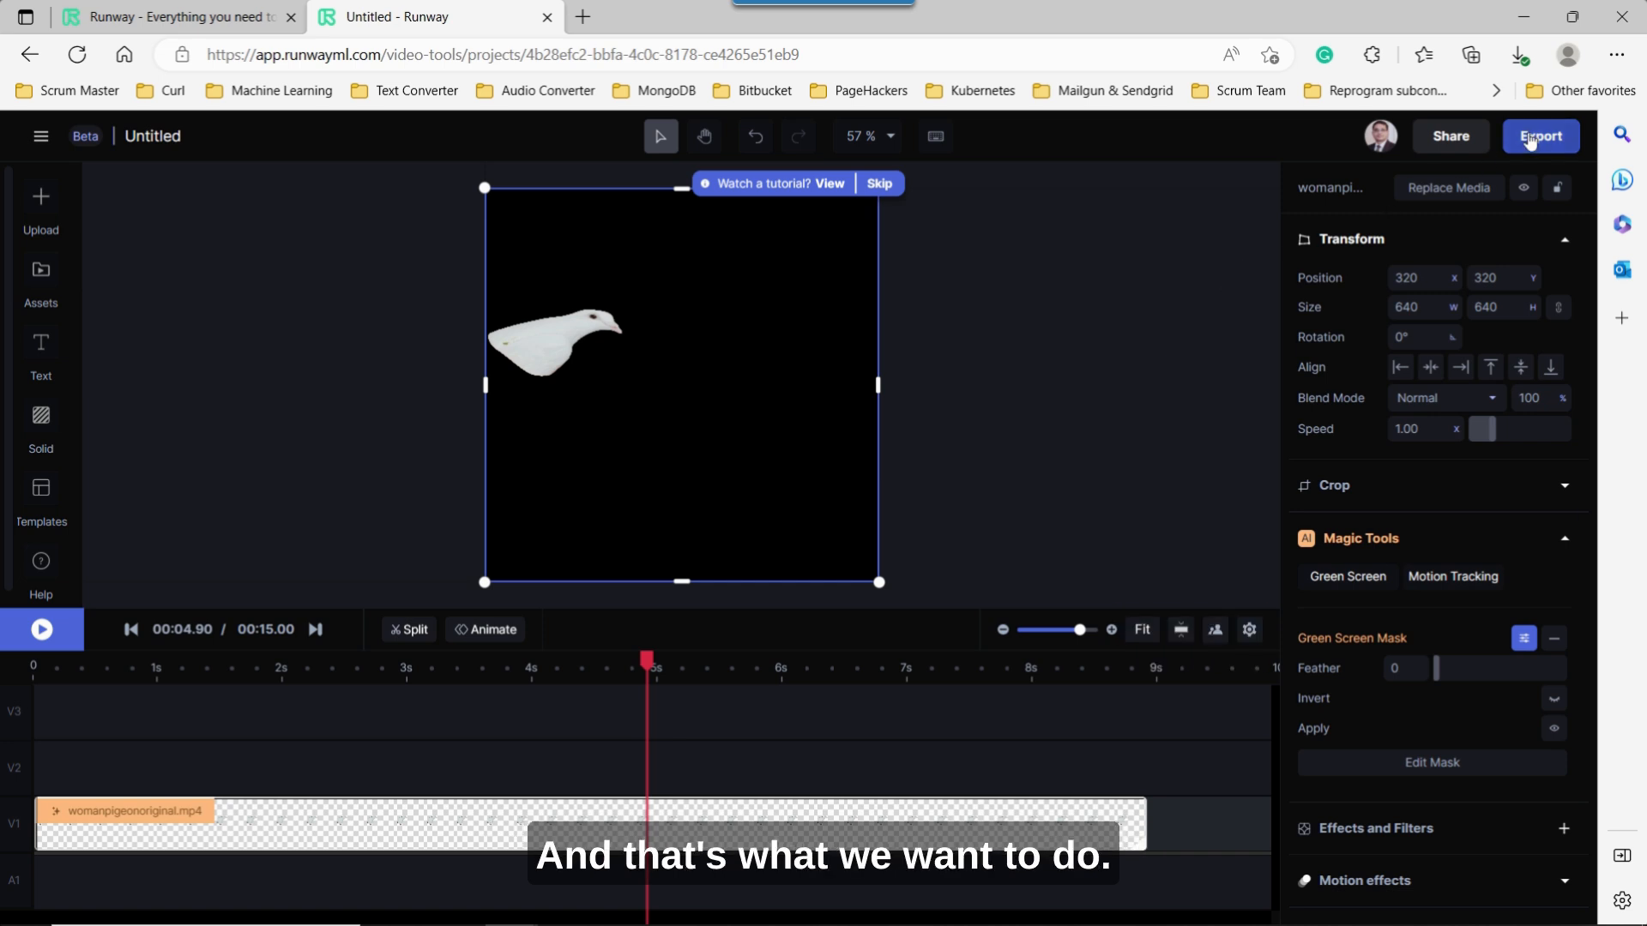
Export the masked pigeon video as a 720p MP4.
{"action": "left_click", "coordinate": [1540, 136]}
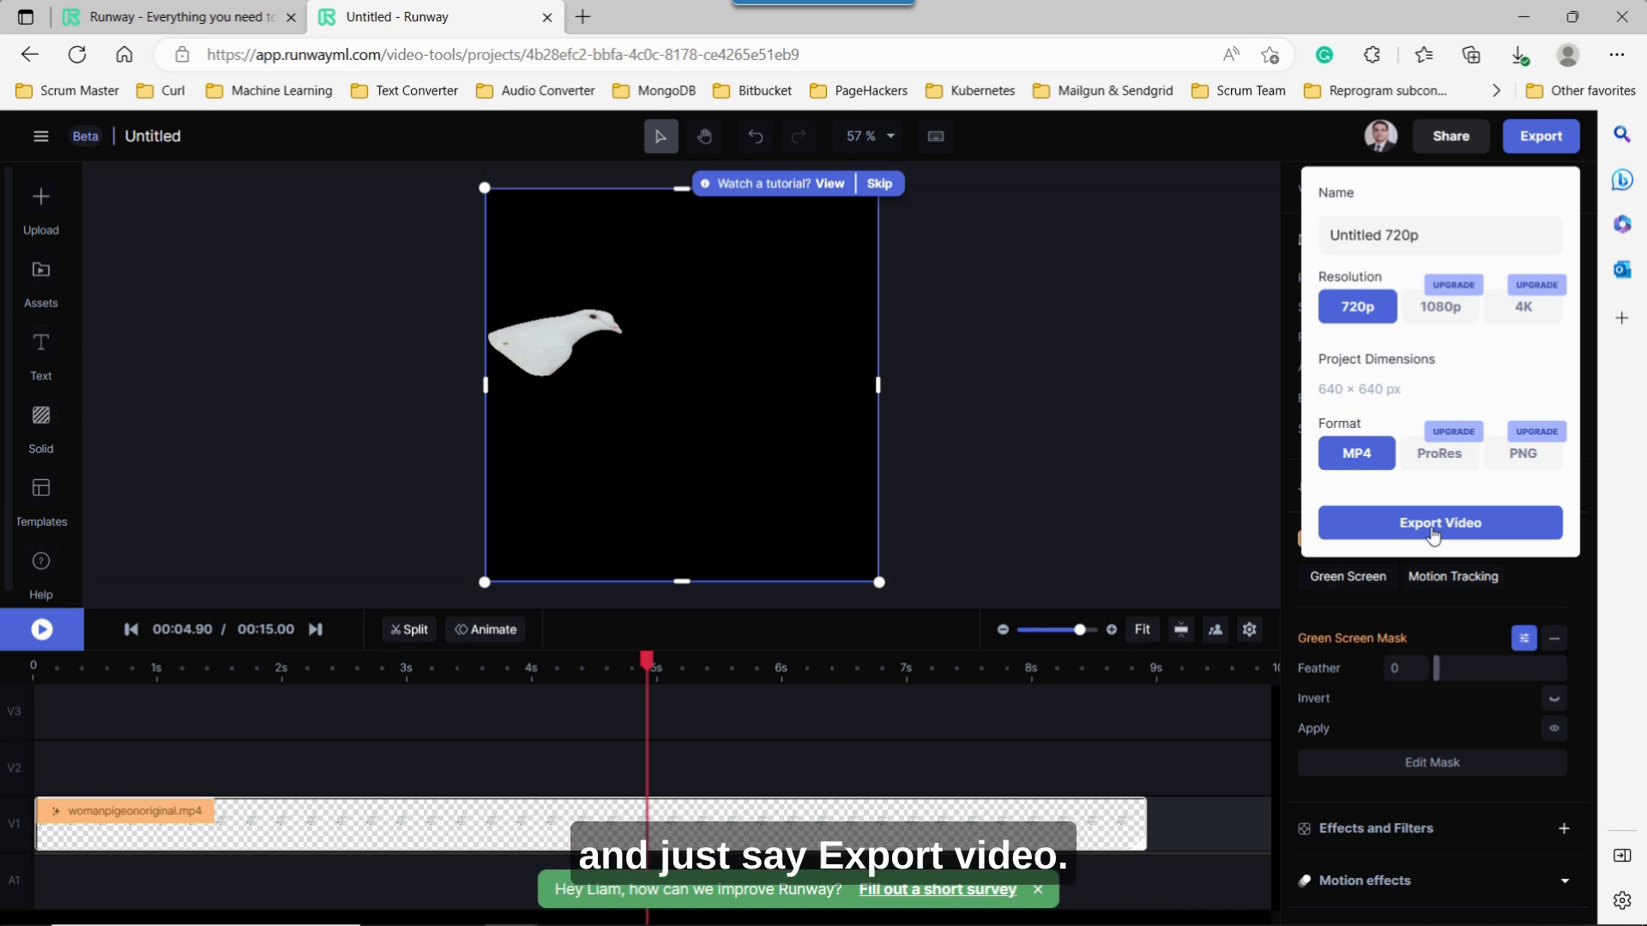
{"action": "left_click", "coordinate": [1439, 521]}
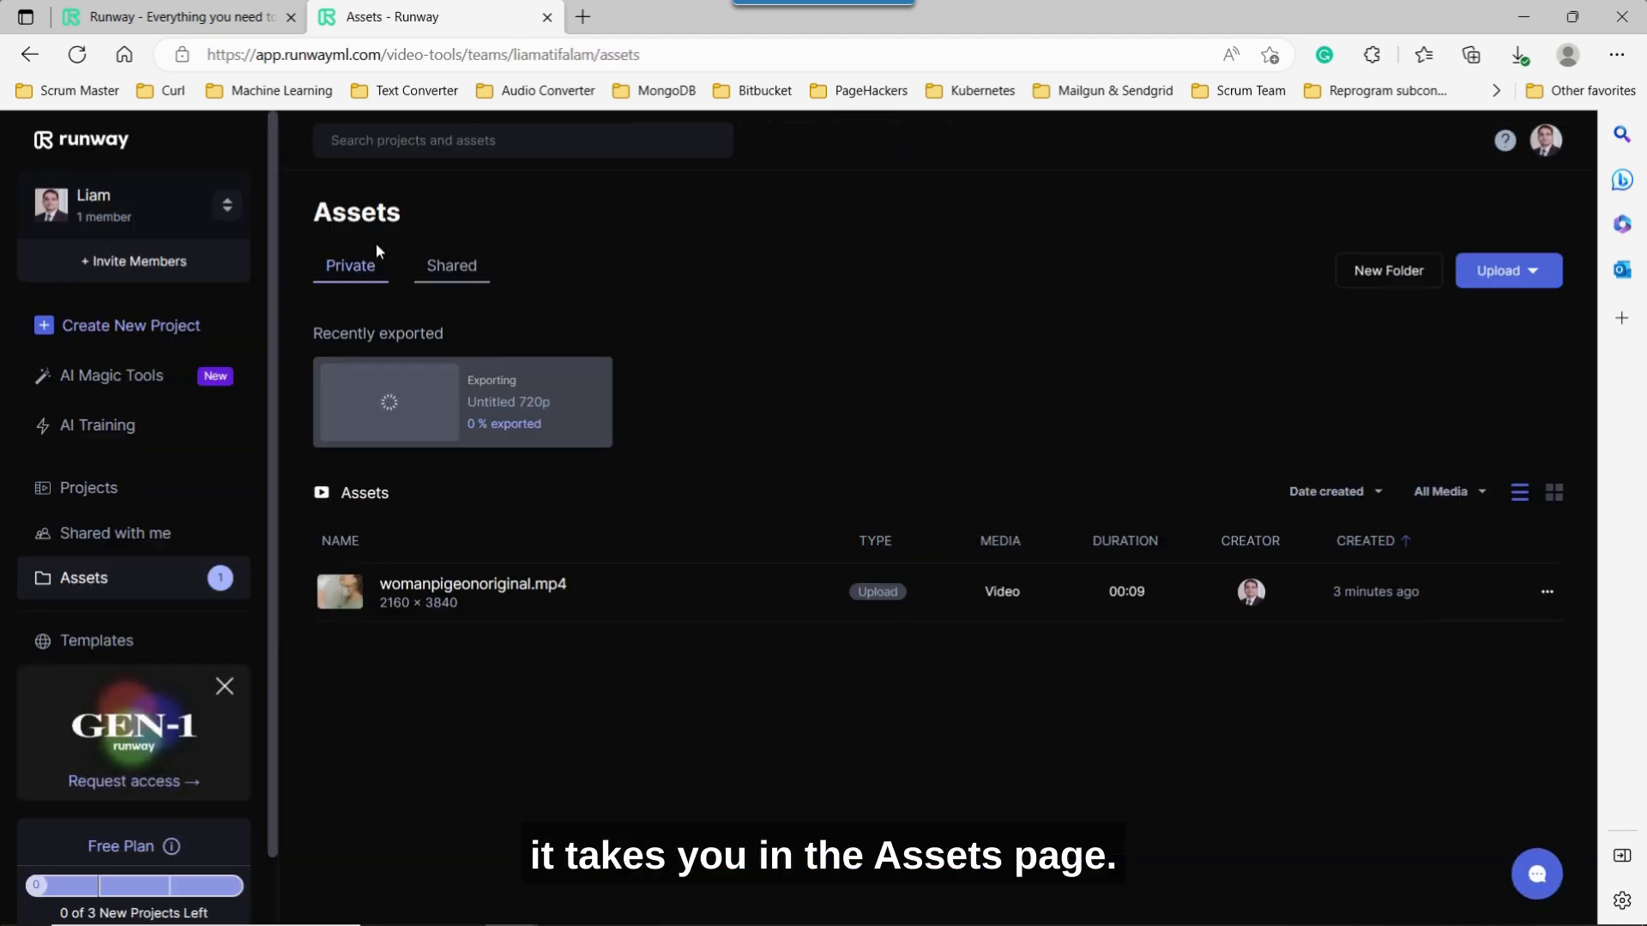
{"action": "mouse_move", "coordinate": [753, 396]}
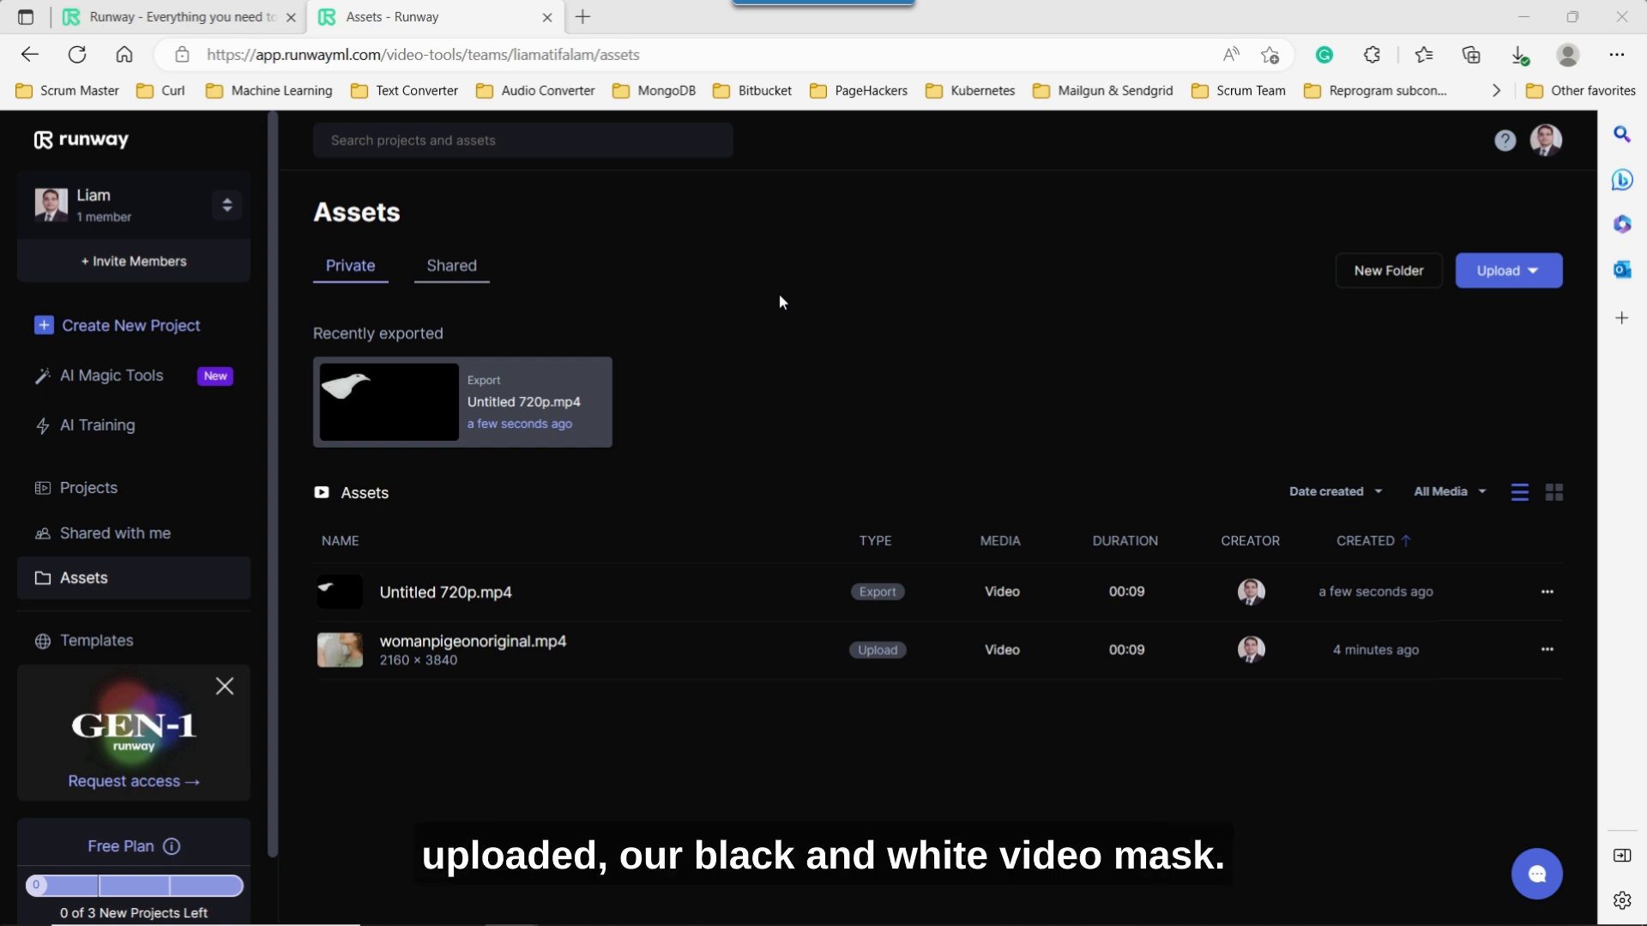
{"action": "mouse_move", "coordinate": [729, 531]}
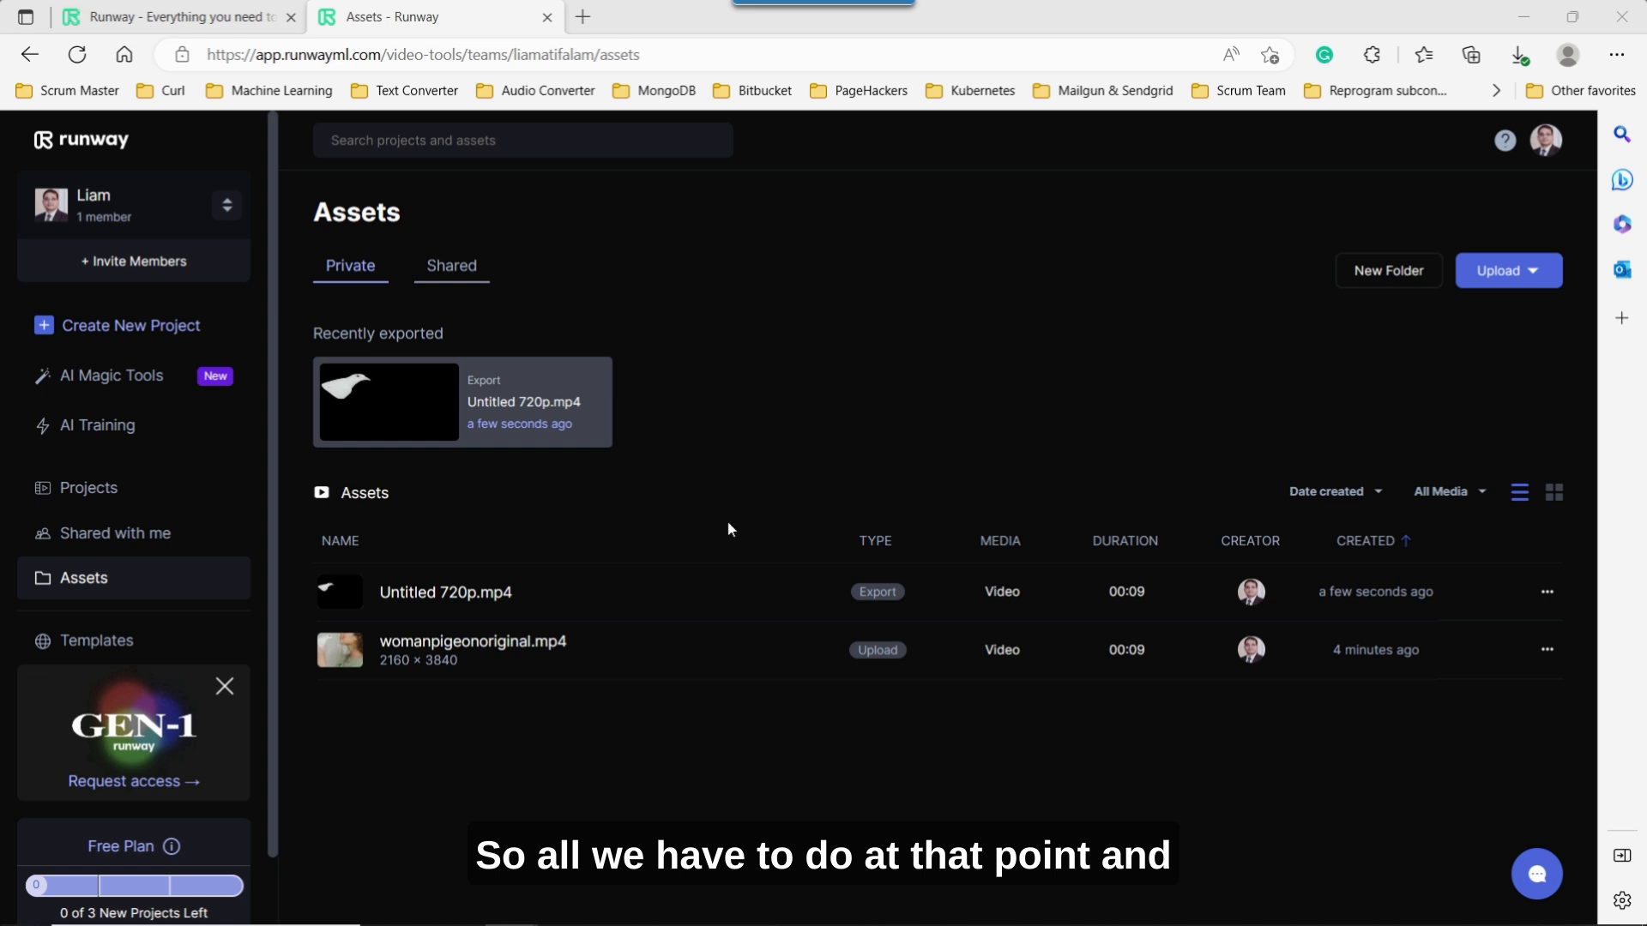
{"action": "mouse_move", "coordinate": [447, 602]}
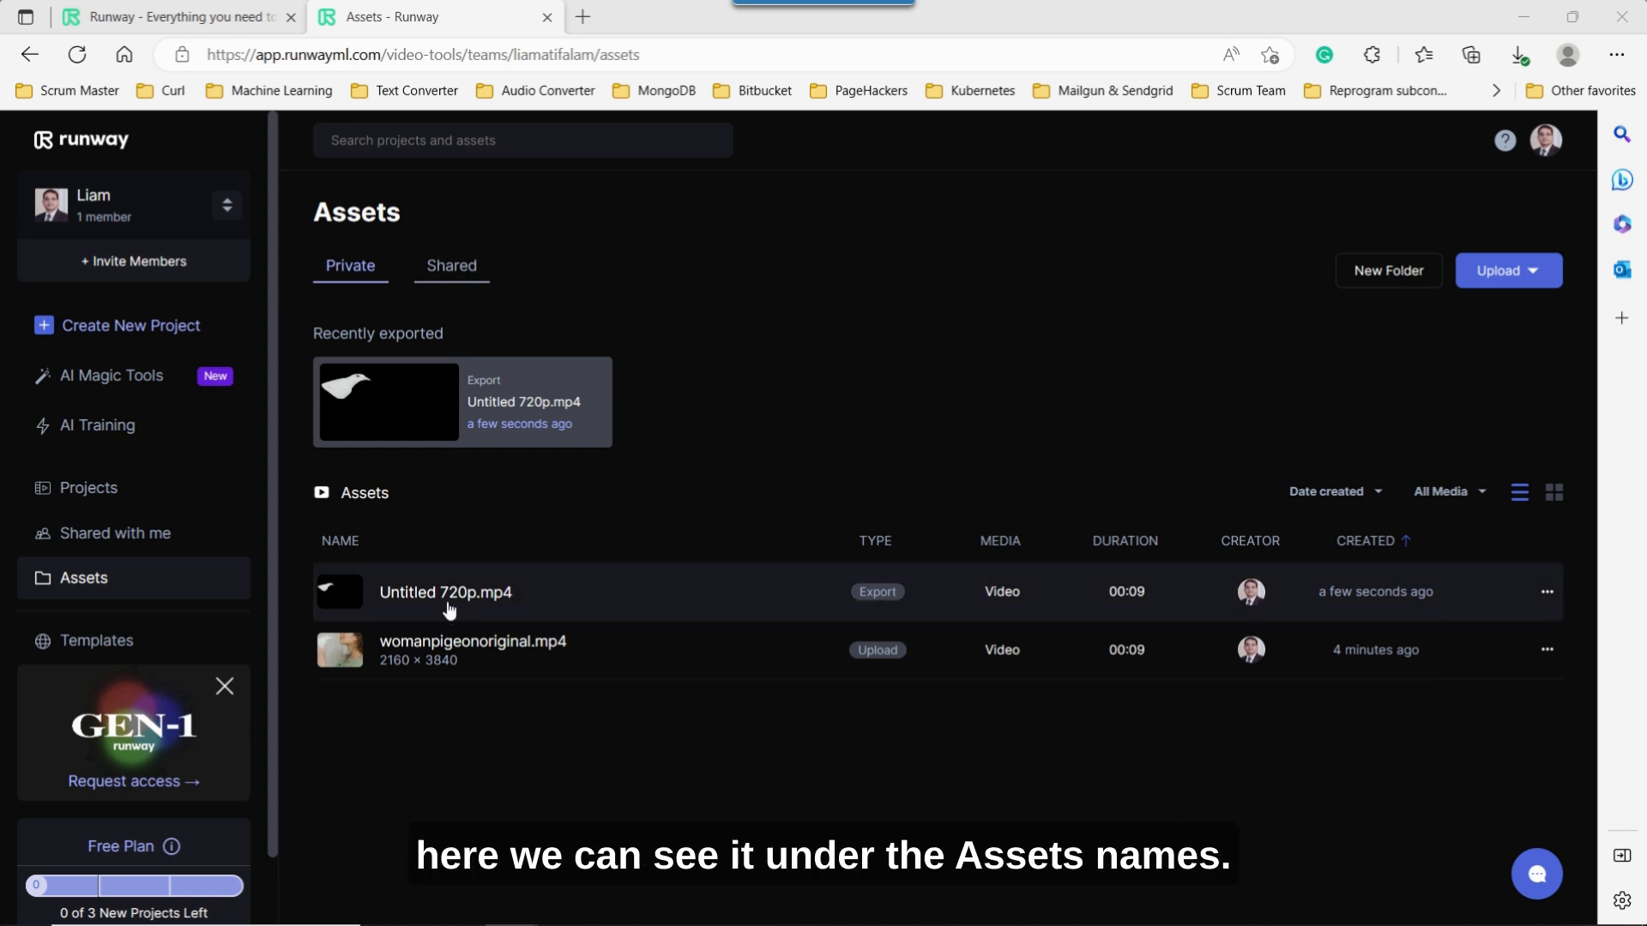
{"action": "mouse_move", "coordinate": [444, 604]}
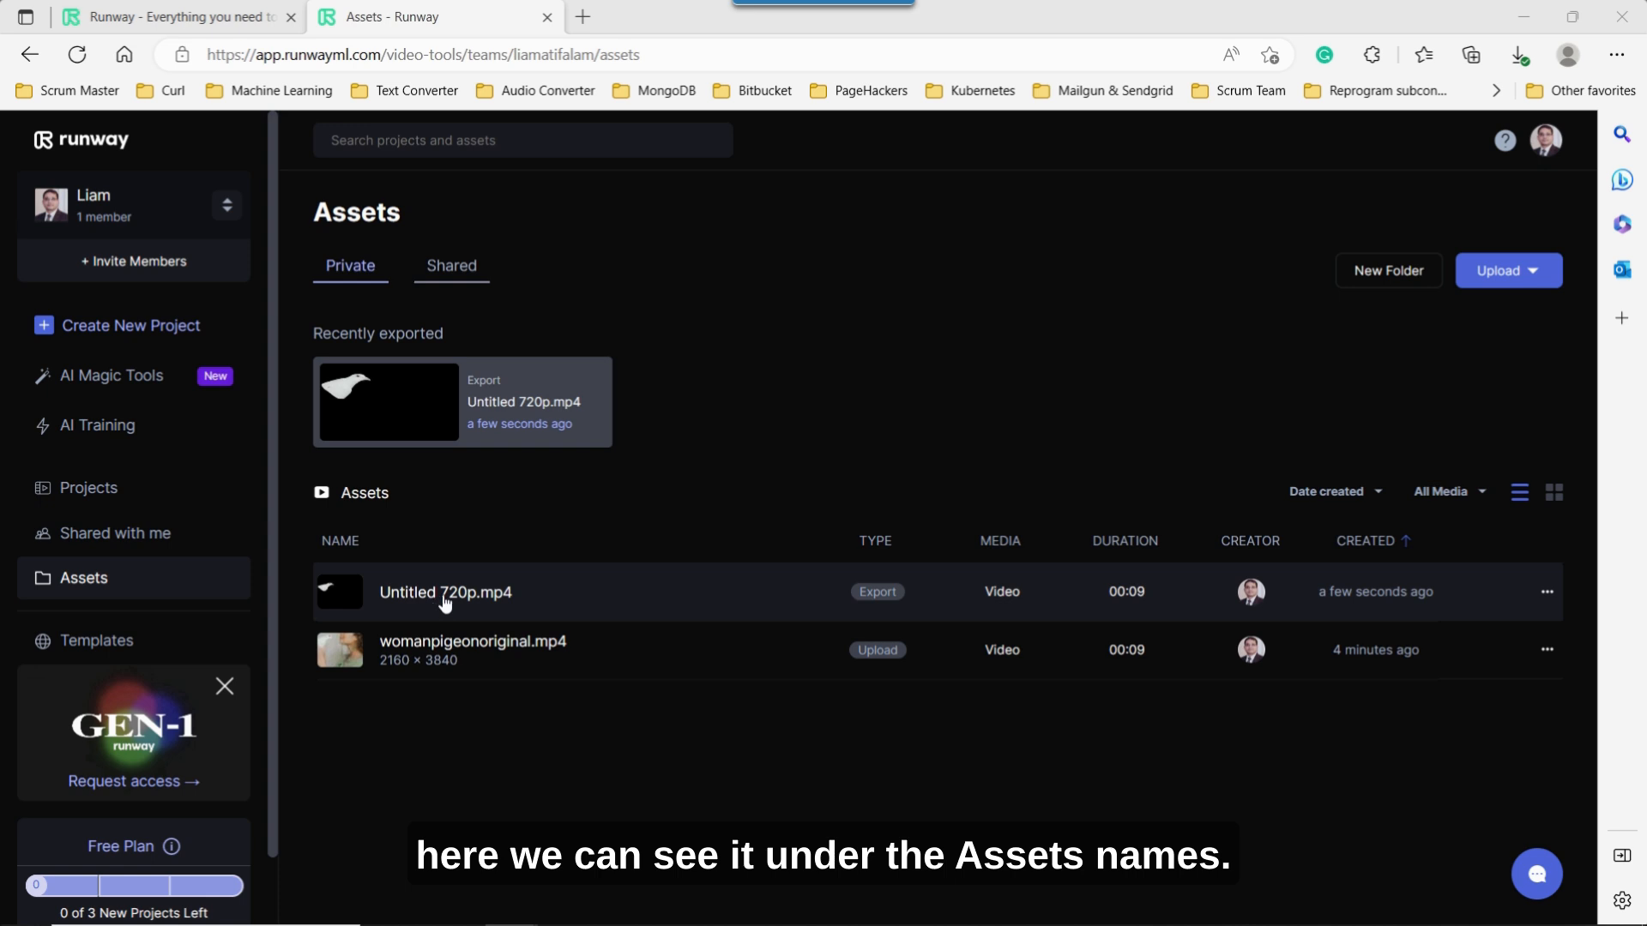
{"action": "mouse_move", "coordinate": [1544, 602]}
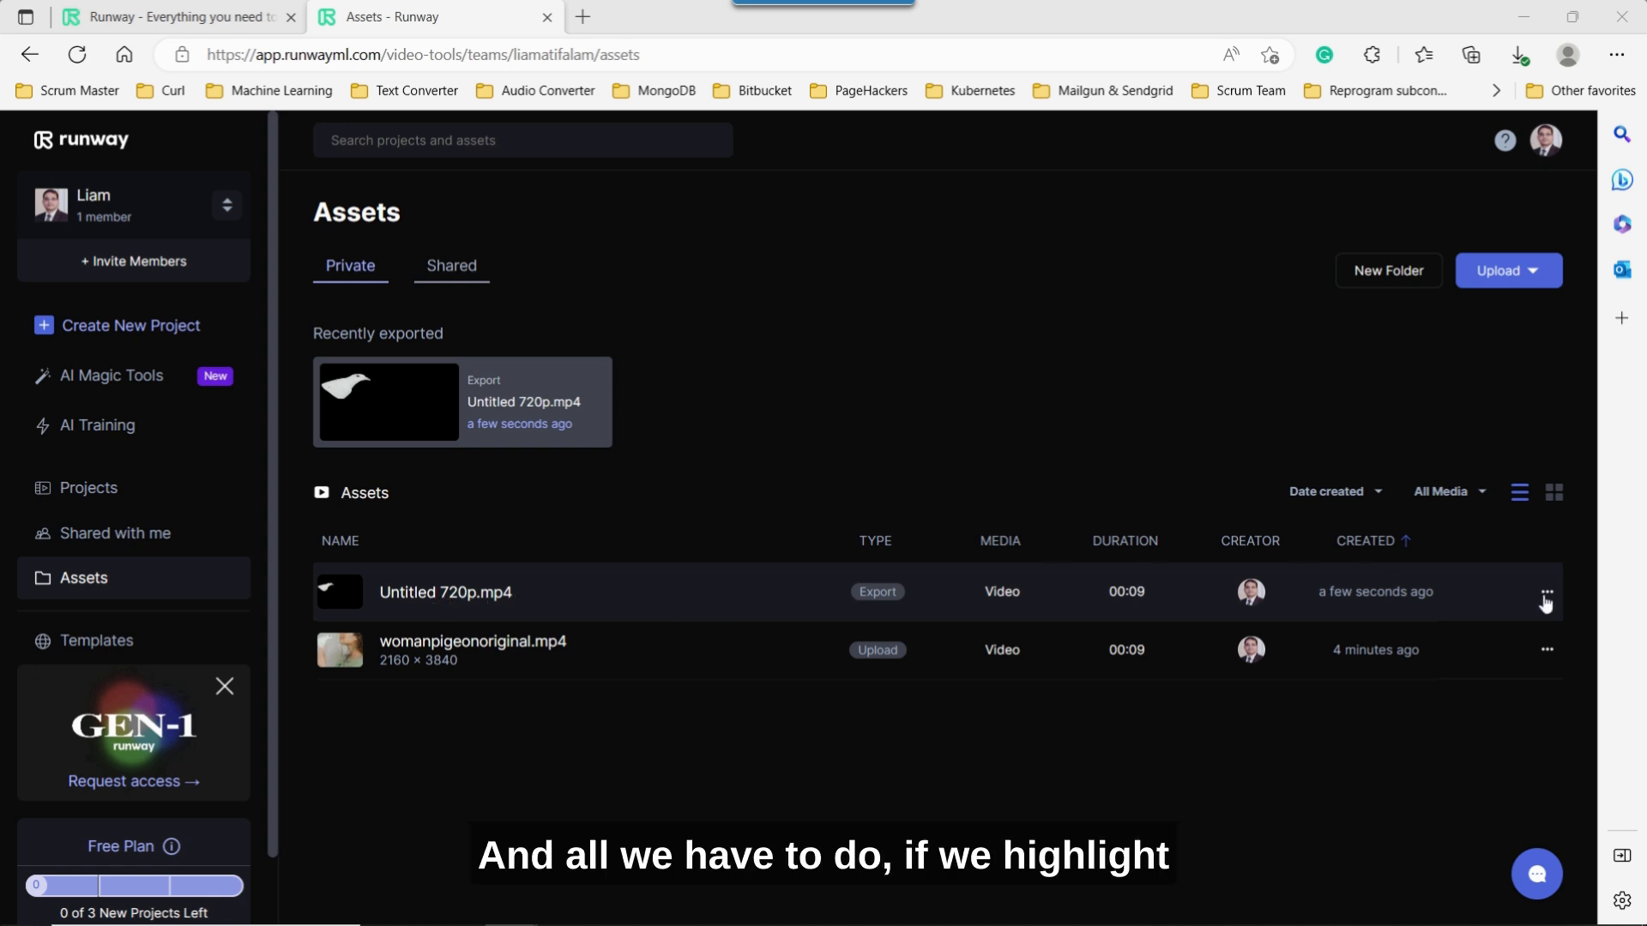
{"action": "mouse_move", "coordinate": [1549, 604]}
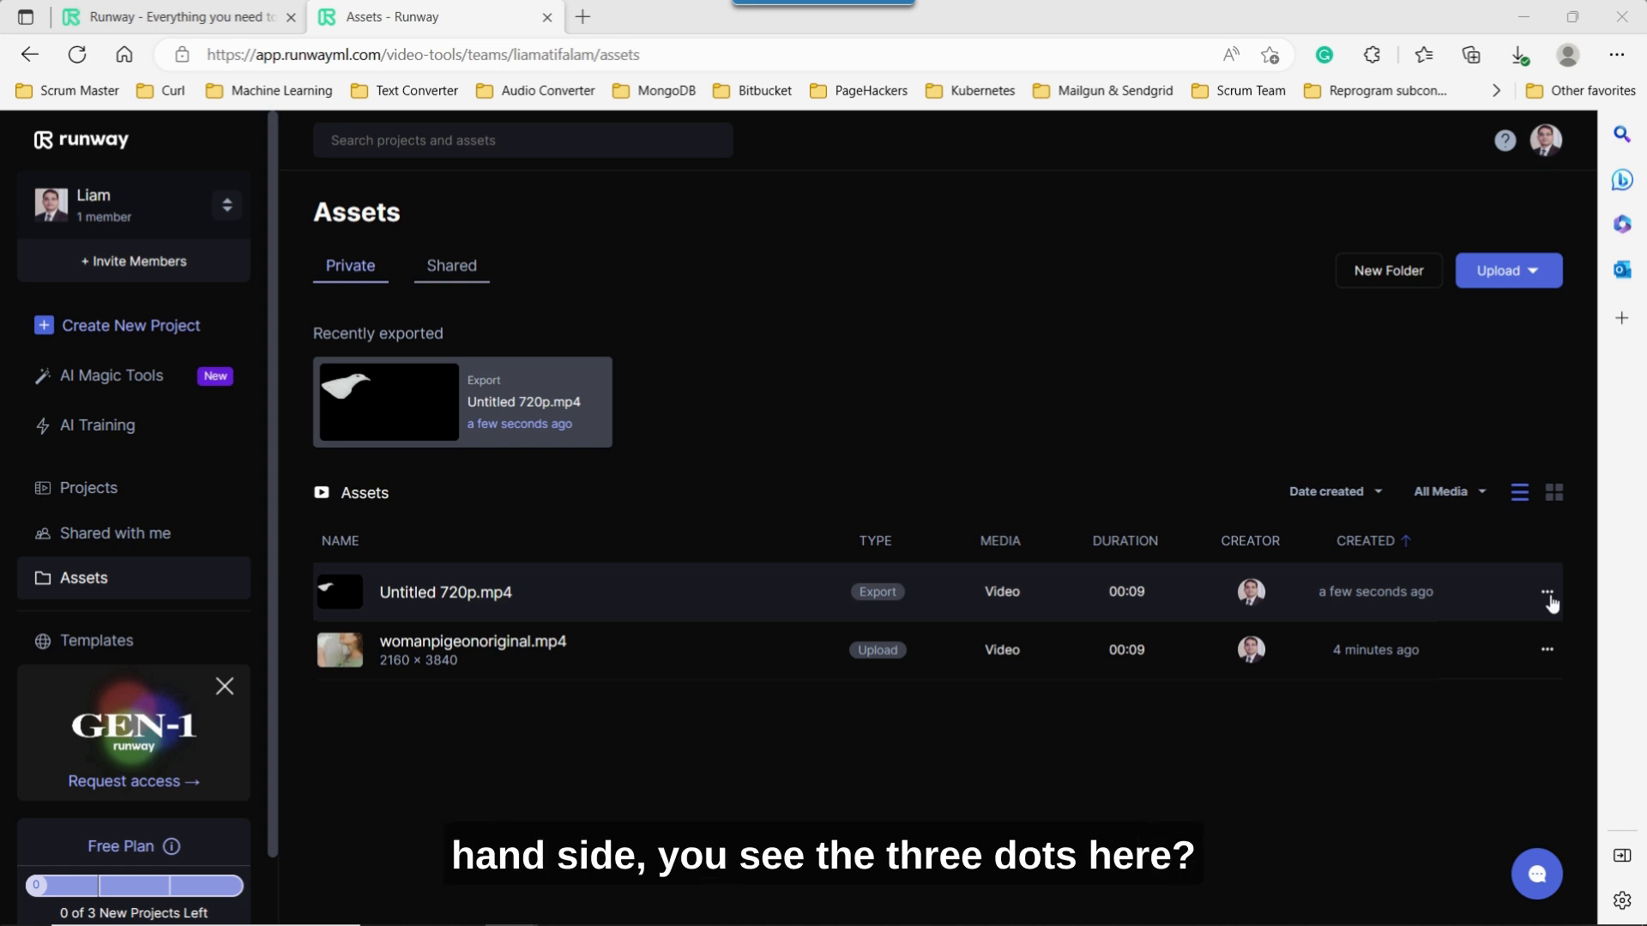
Show the actions menu for the exported Untitled 720p.mp4 asset.
{"action": "left_click", "coordinate": [1546, 592]}
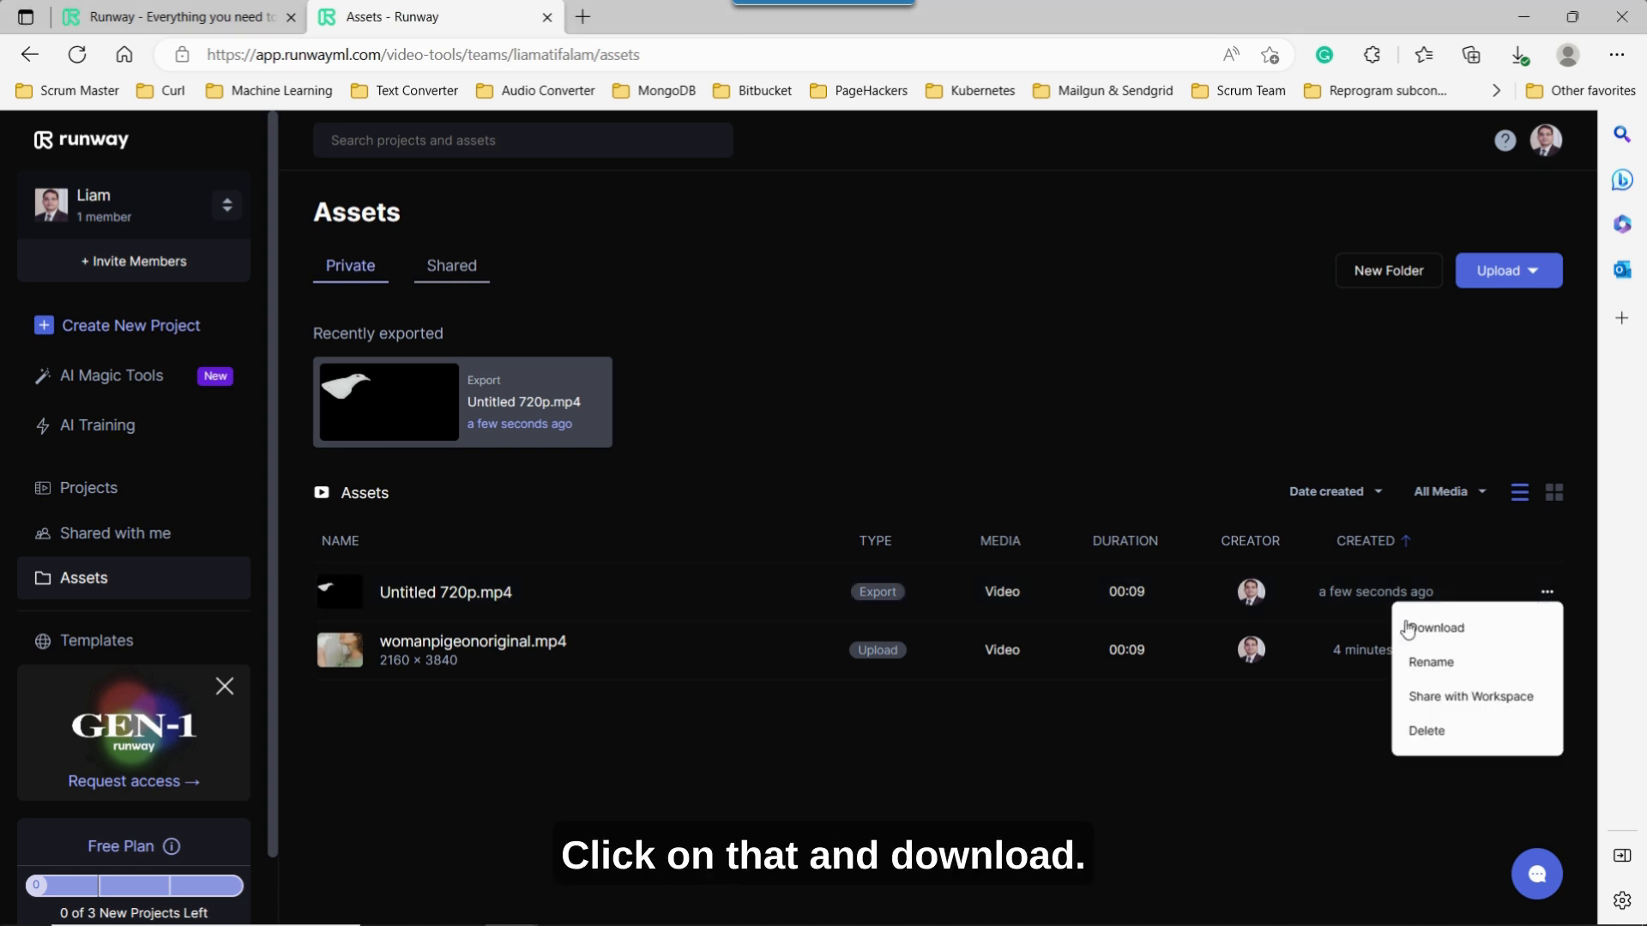
Download the mask video and play it in Media Player from Edge's Downloads panel.
{"action": "left_click", "coordinate": [1436, 628]}
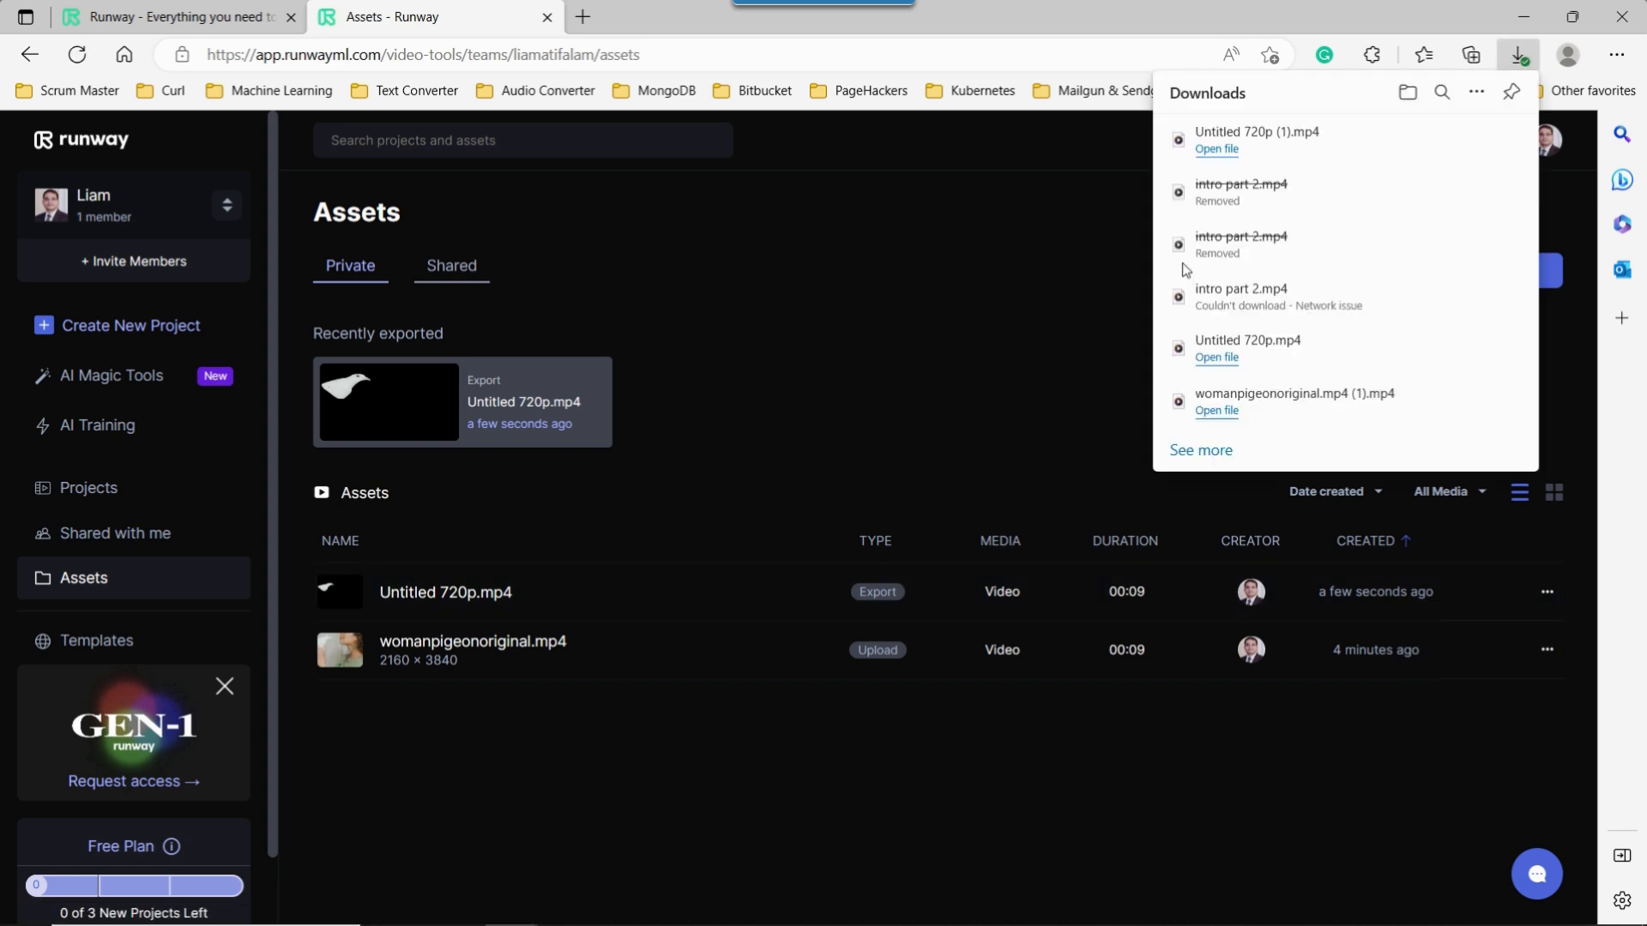
{"action": "mouse_move", "coordinate": [1216, 150]}
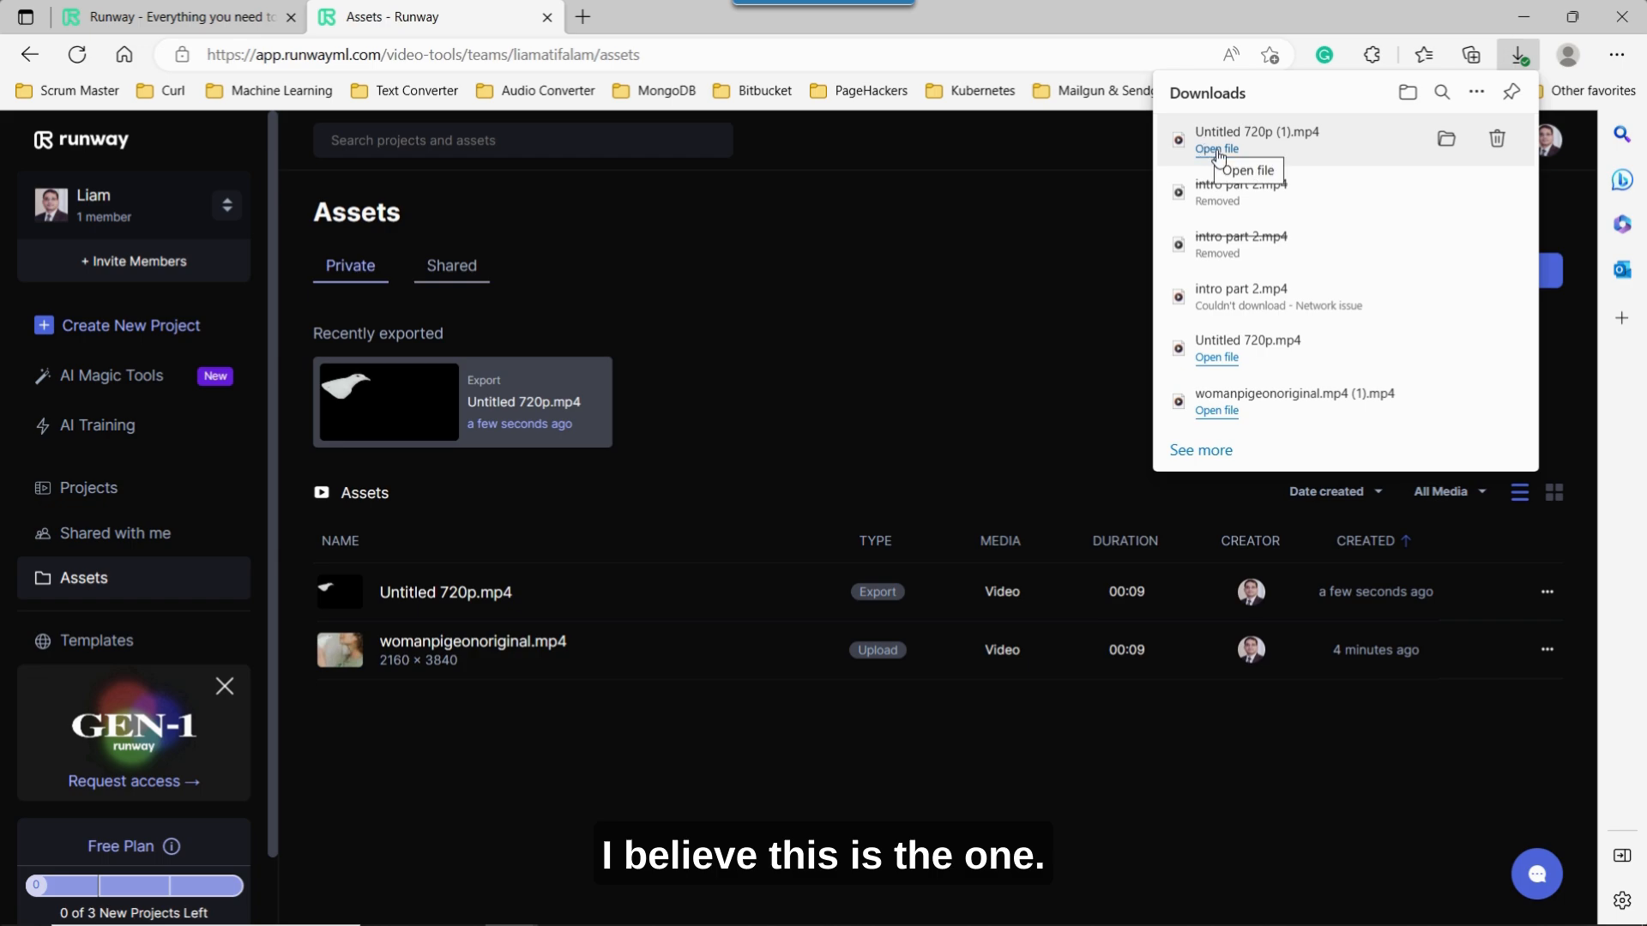
{"action": "left_click", "coordinate": [1216, 148]}
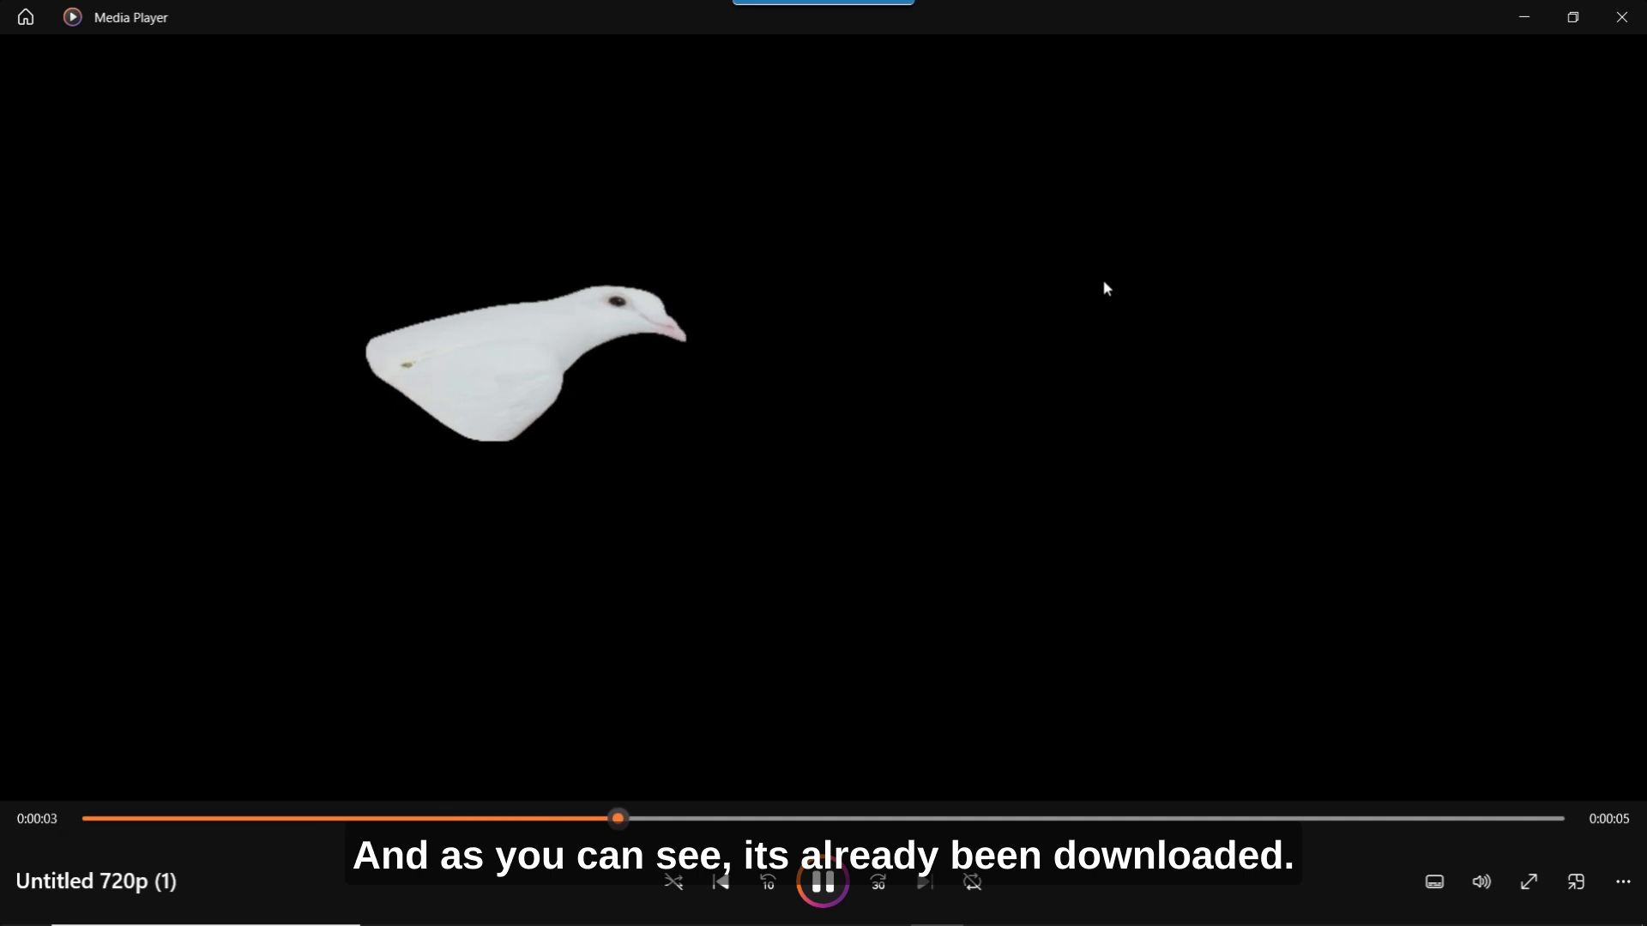